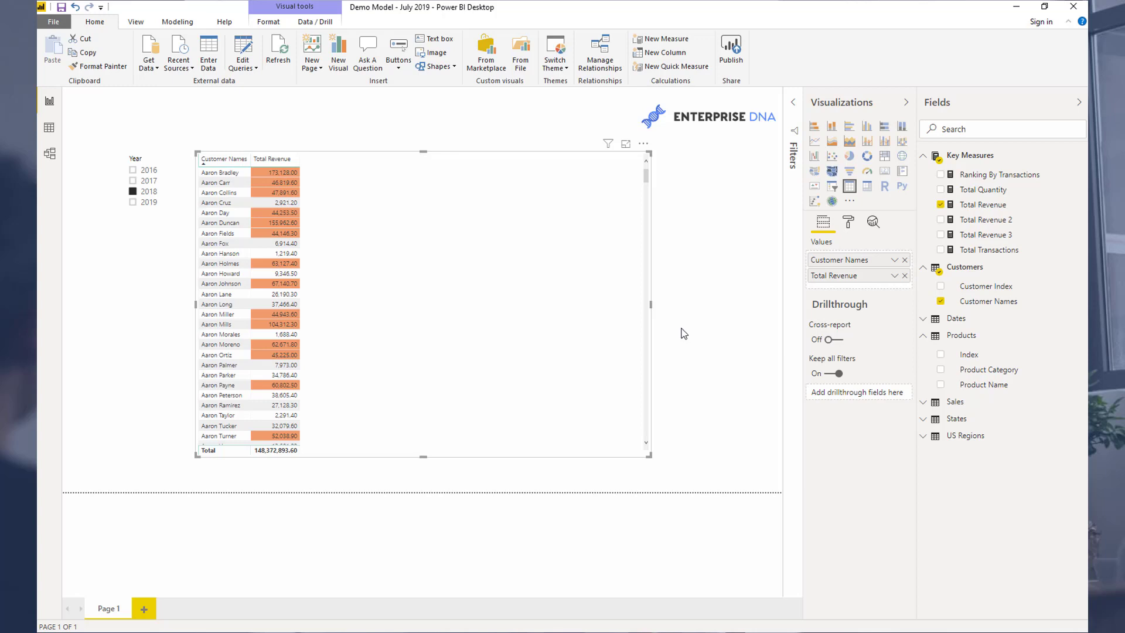
{"action": "mouse_move", "coordinate": [769, 288]}
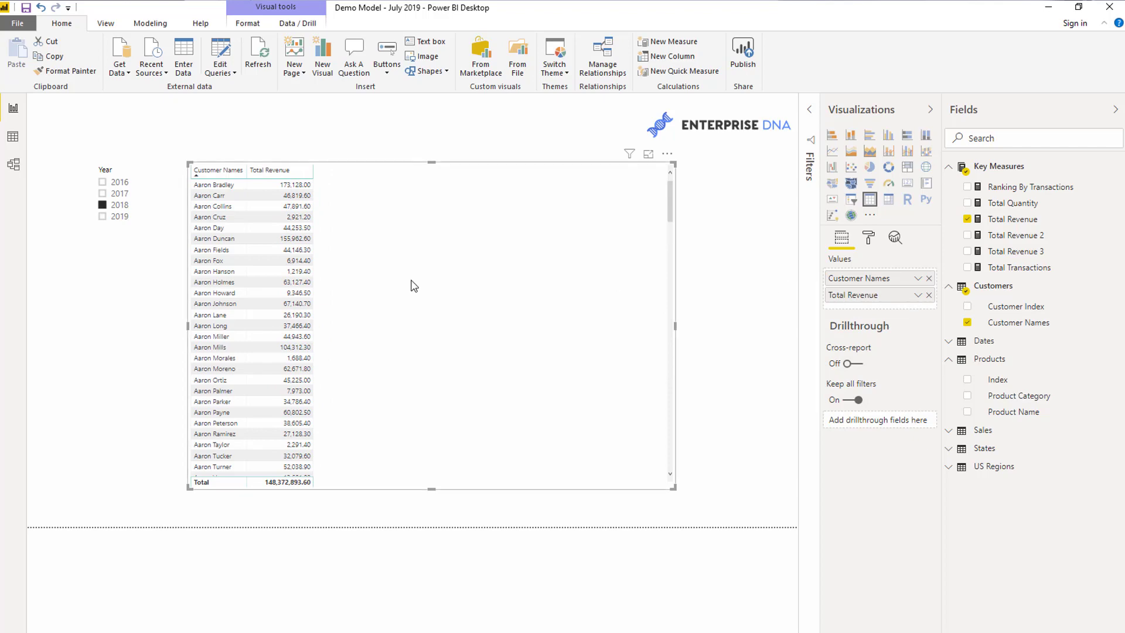
{"action": "mouse_move", "coordinate": [921, 307]}
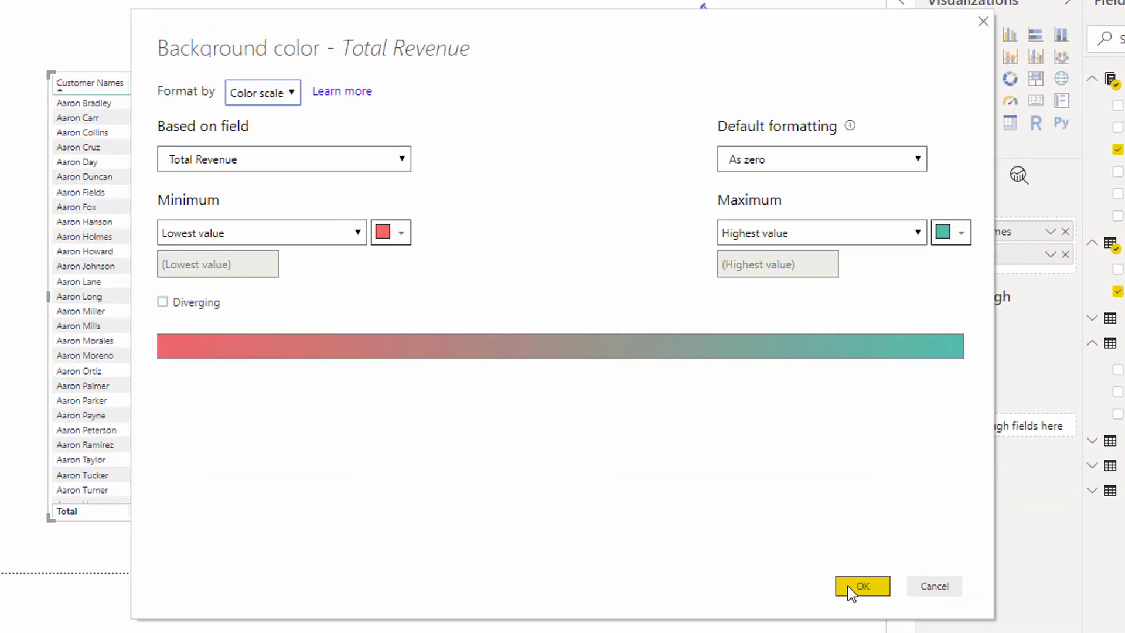
Give Total Revenue a rule-based orange background for values from 40000 up to 200000
{"action": "left_click", "coordinate": [262, 92]}
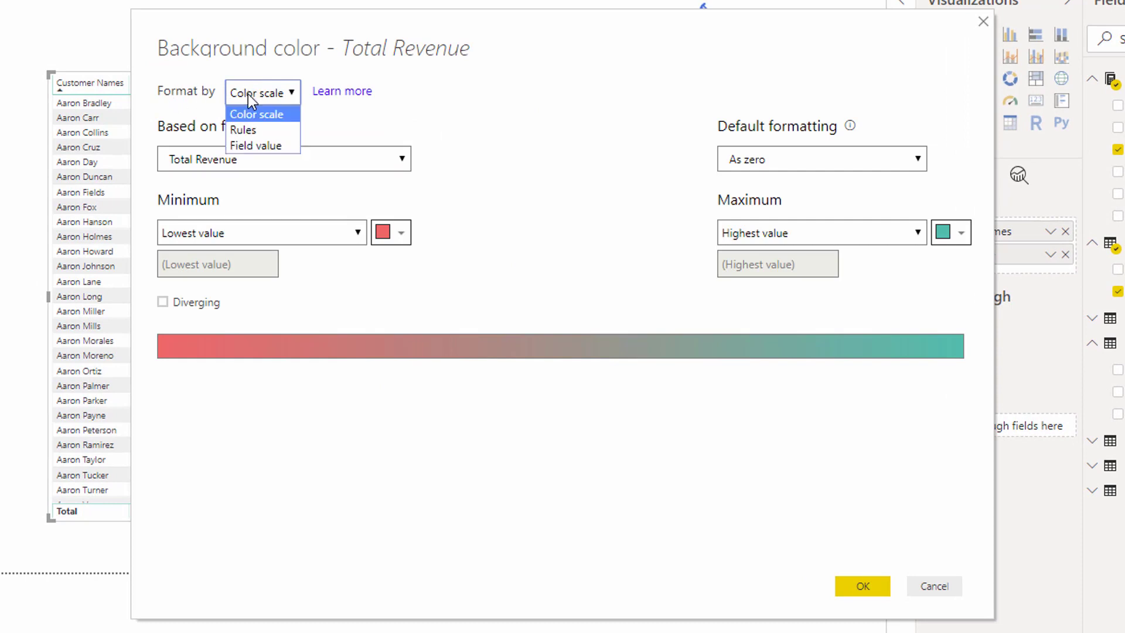
{"action": "left_click", "coordinate": [244, 131]}
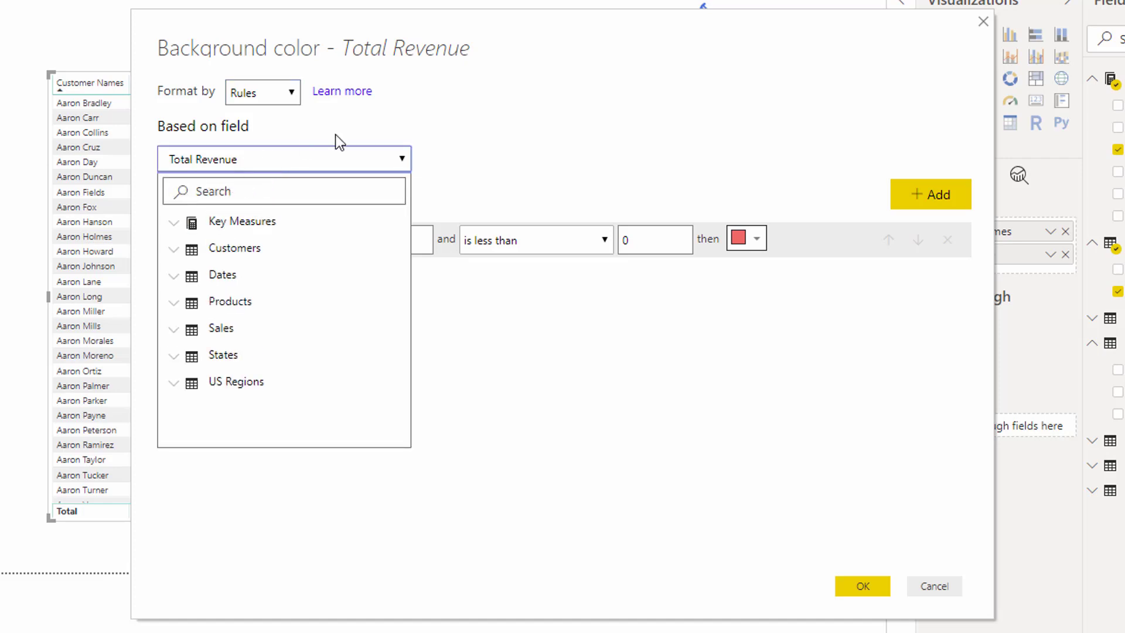
{"action": "mouse_move", "coordinate": [264, 191]}
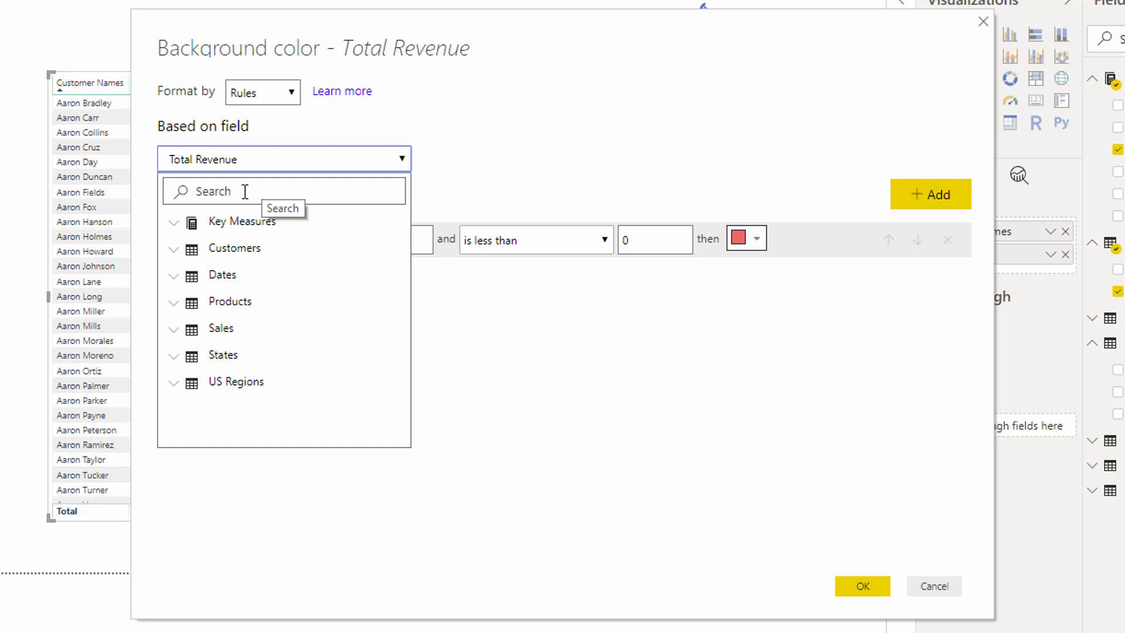
{"action": "mouse_move", "coordinate": [257, 178]}
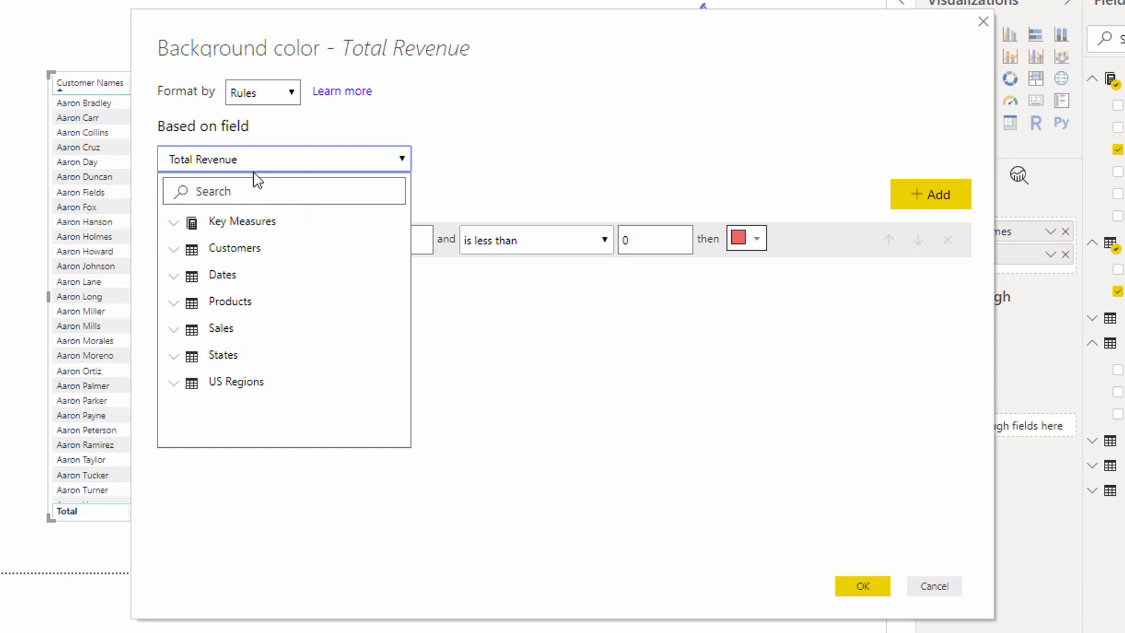
{"action": "mouse_move", "coordinate": [441, 147]}
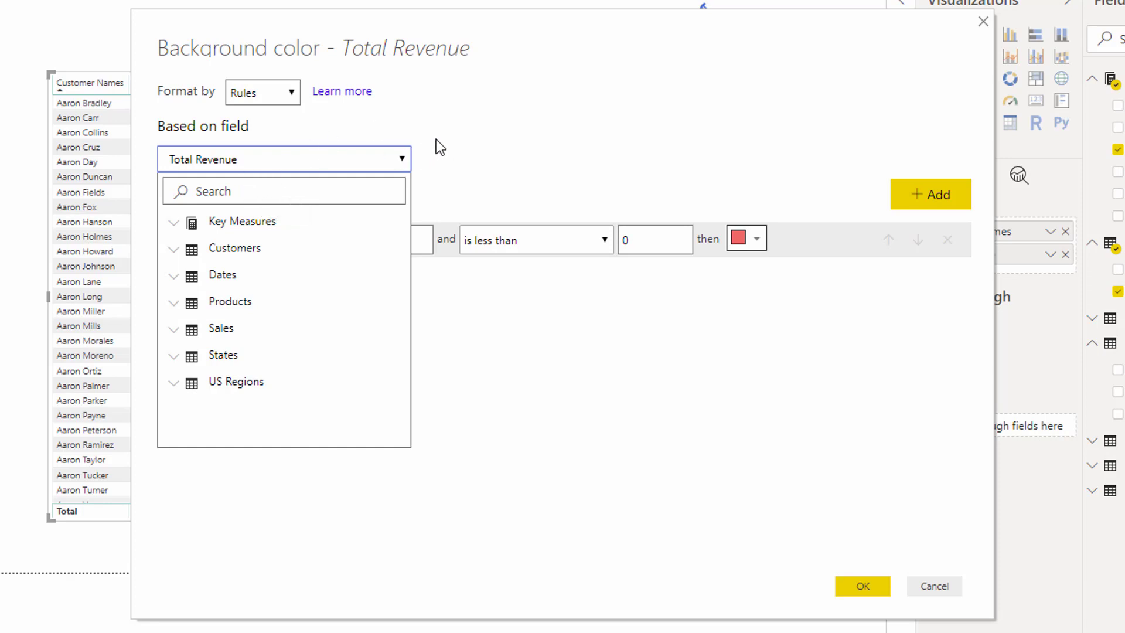
{"action": "mouse_move", "coordinate": [445, 194]}
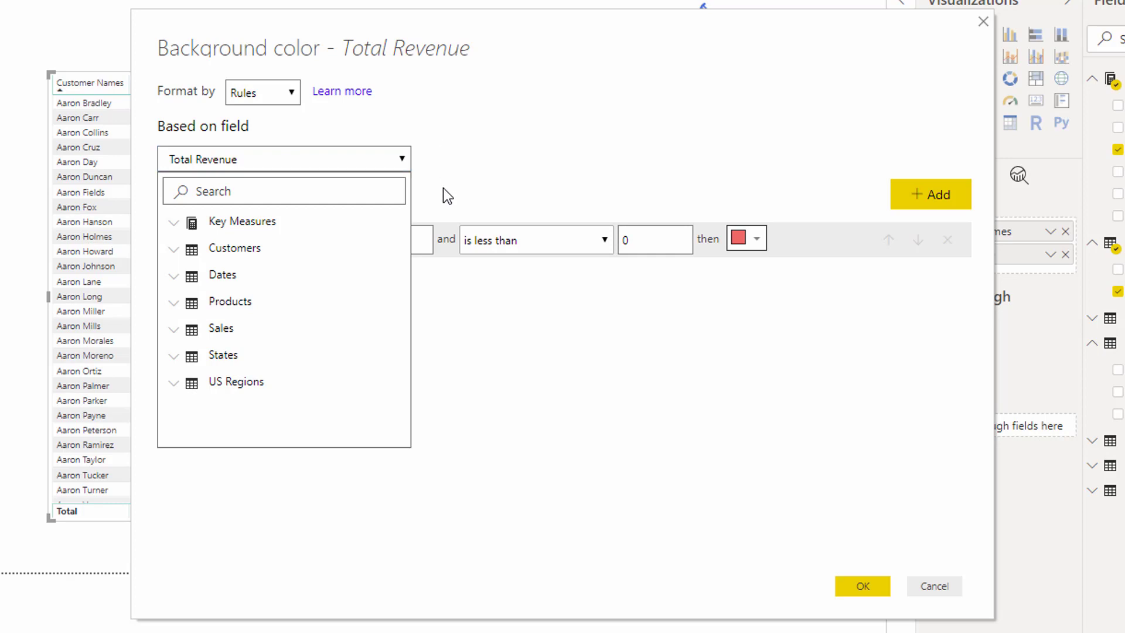
{"action": "mouse_move", "coordinate": [173, 231]}
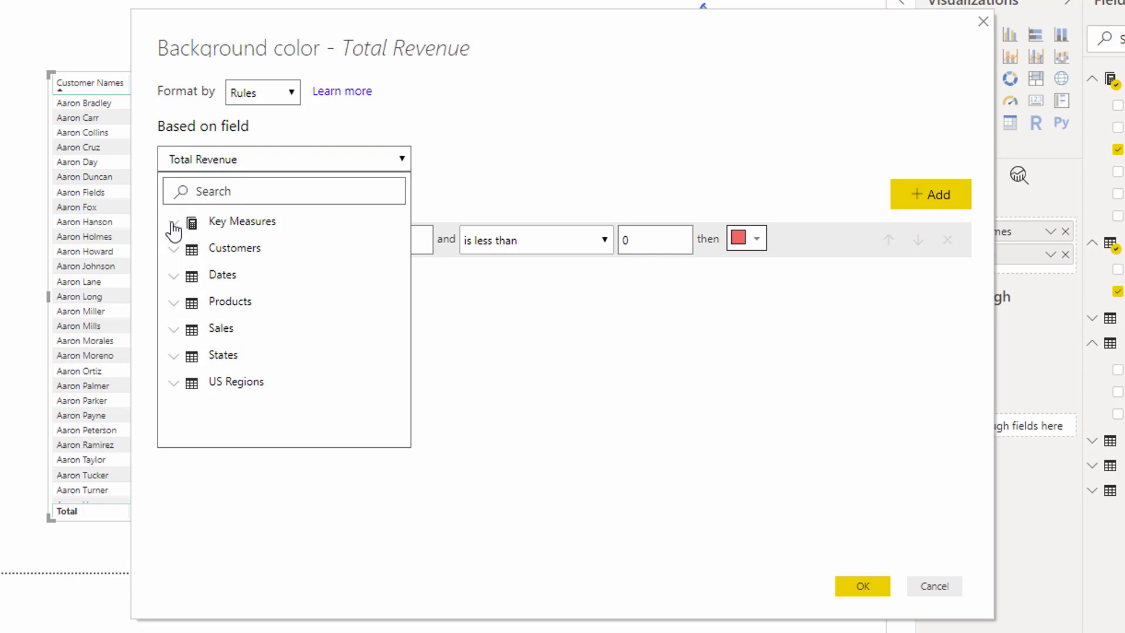
{"action": "left_click", "coordinate": [284, 159]}
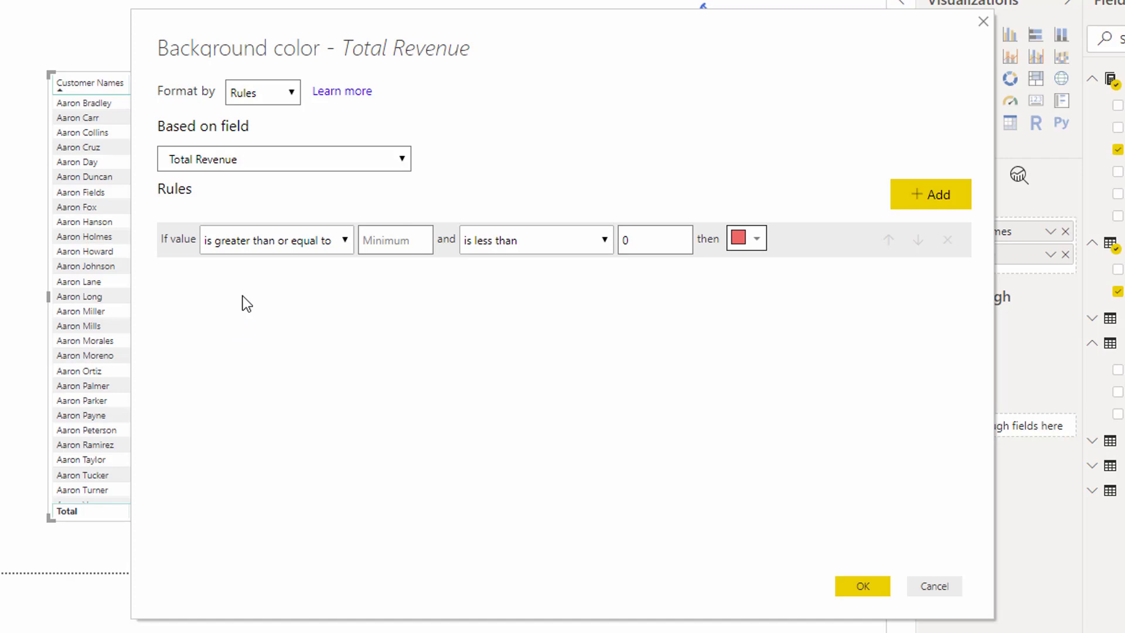
{"action": "left_click", "coordinate": [276, 239]}
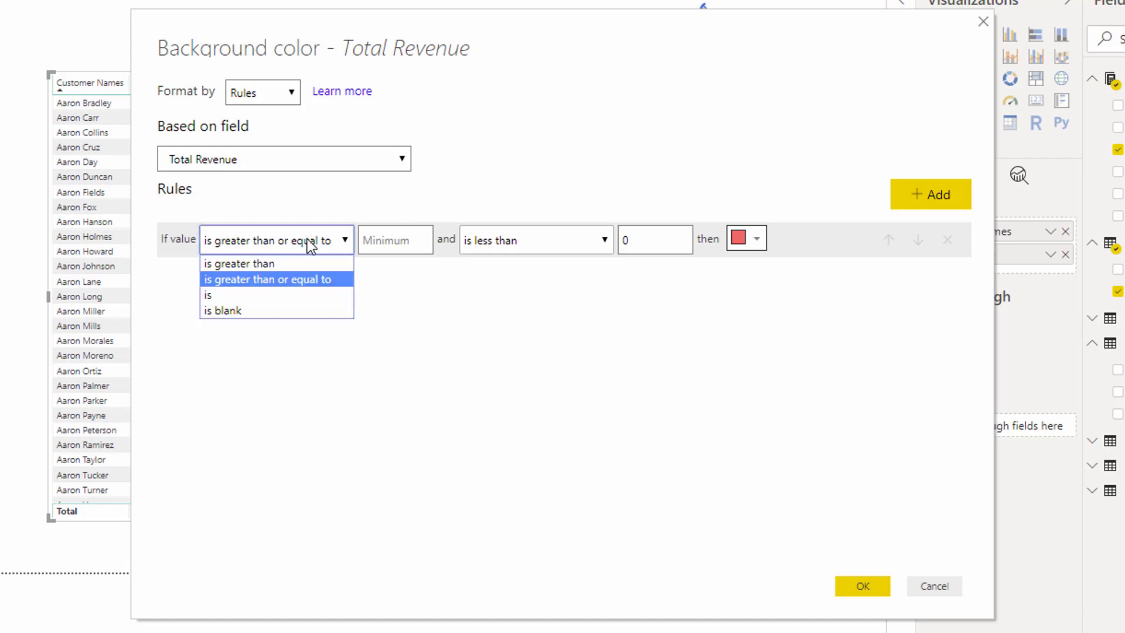
{"action": "mouse_move", "coordinate": [318, 251]}
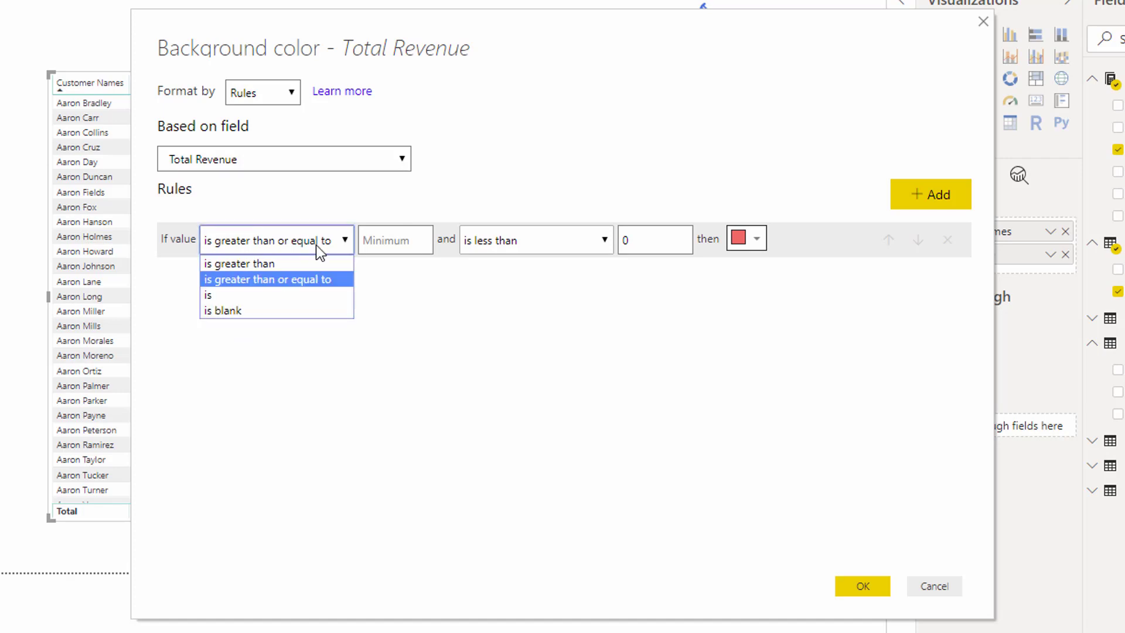
{"action": "left_click", "coordinate": [276, 240]}
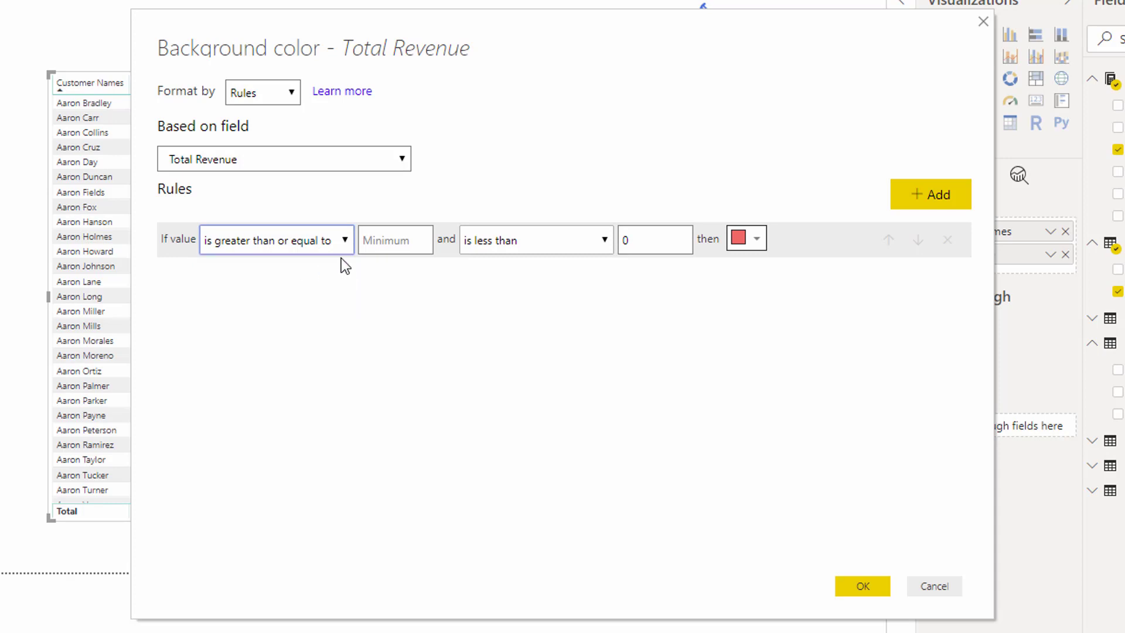
{"action": "left_click", "coordinate": [394, 240]}
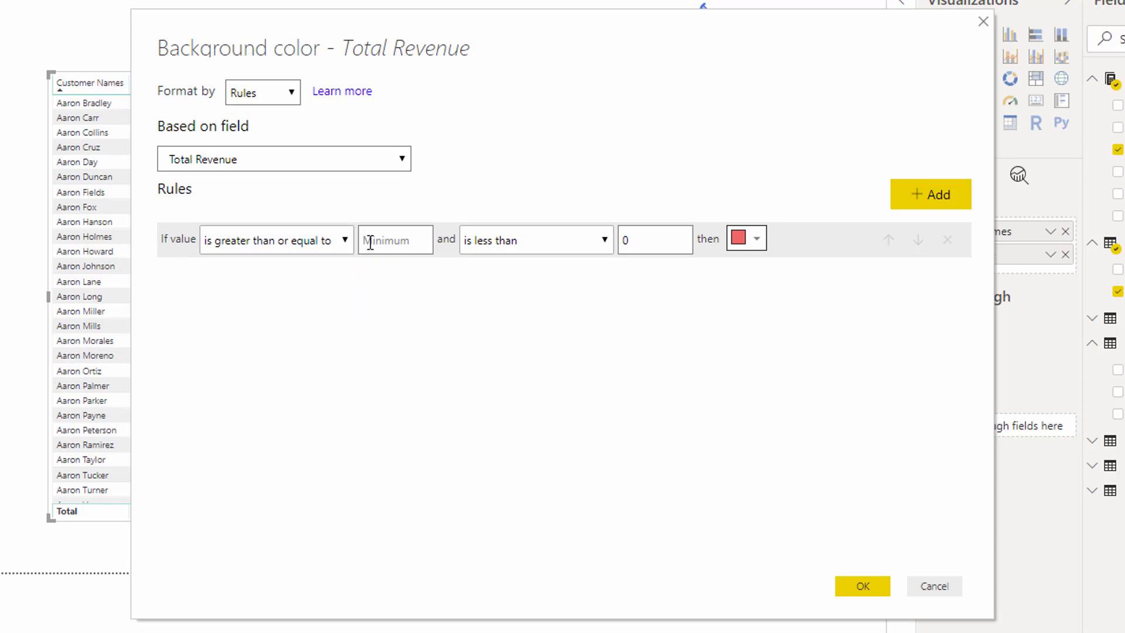
{"action": "type", "text": "40000"}
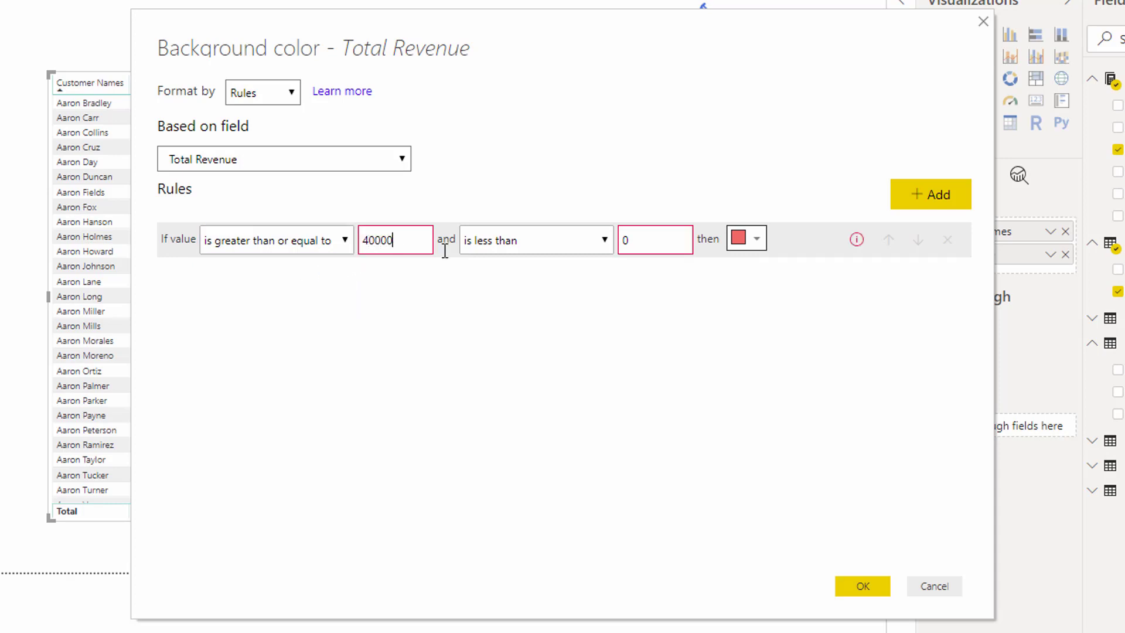
{"action": "type", "text": "200000"}
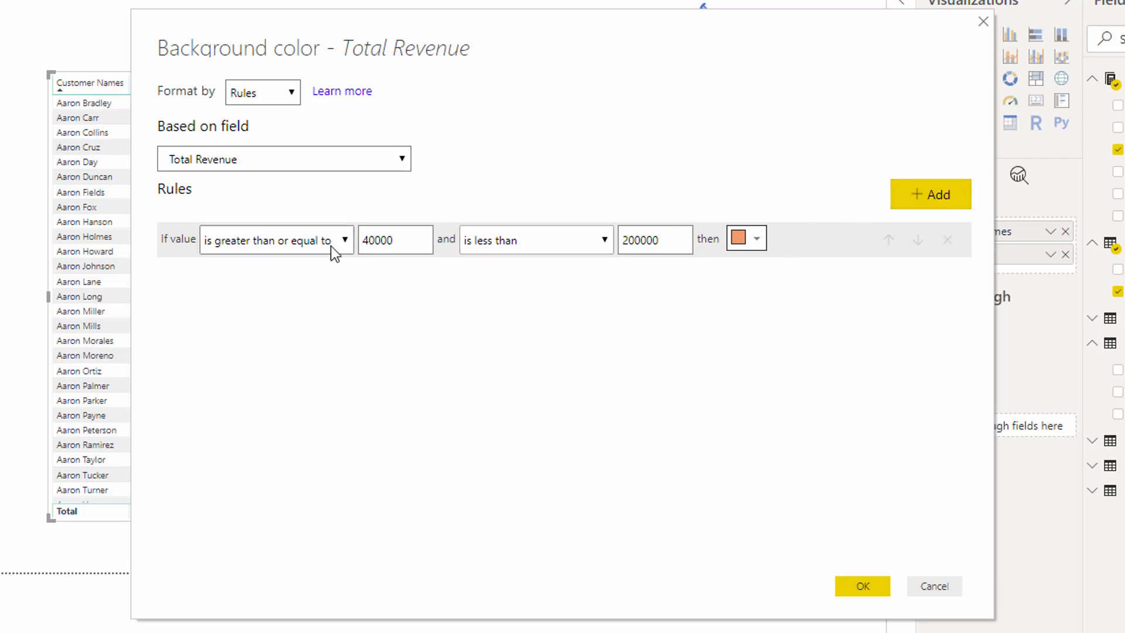
{"action": "left_click", "coordinate": [862, 586]}
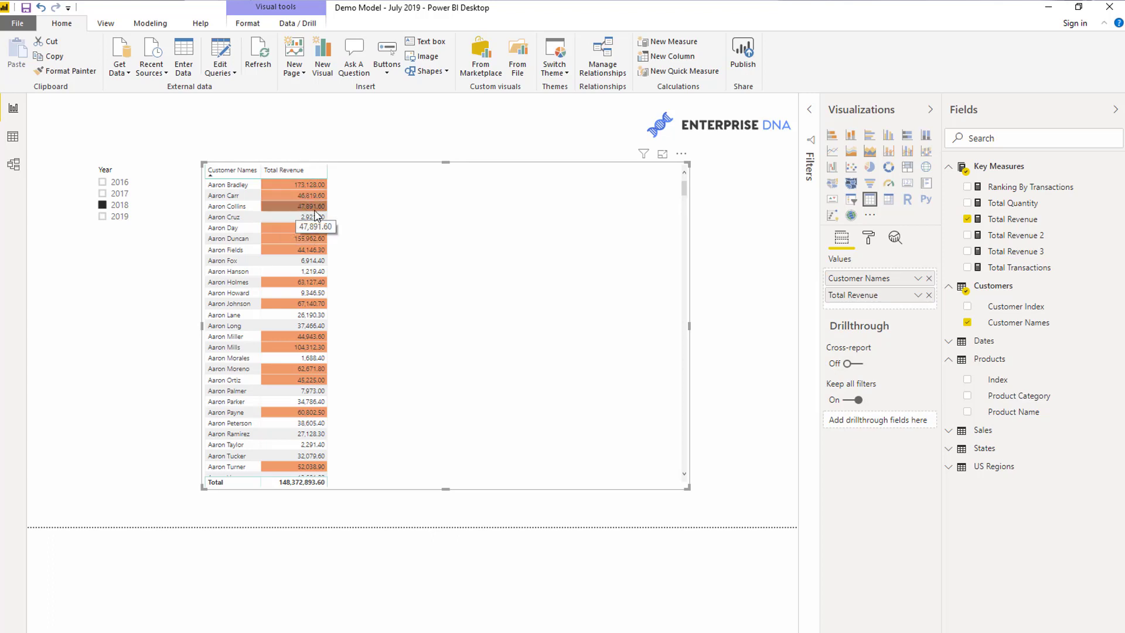
{"action": "mouse_move", "coordinate": [1016, 234]}
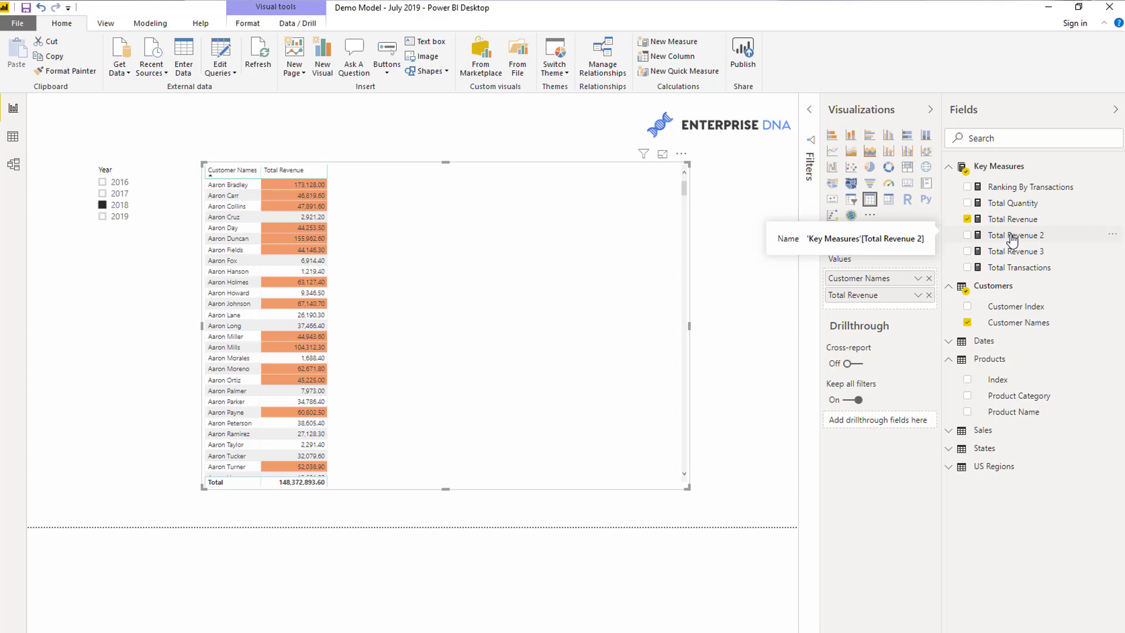
Add Total Revenue 2 to the table and view the Total Quantity measure formula
{"action": "left_click", "coordinate": [968, 234]}
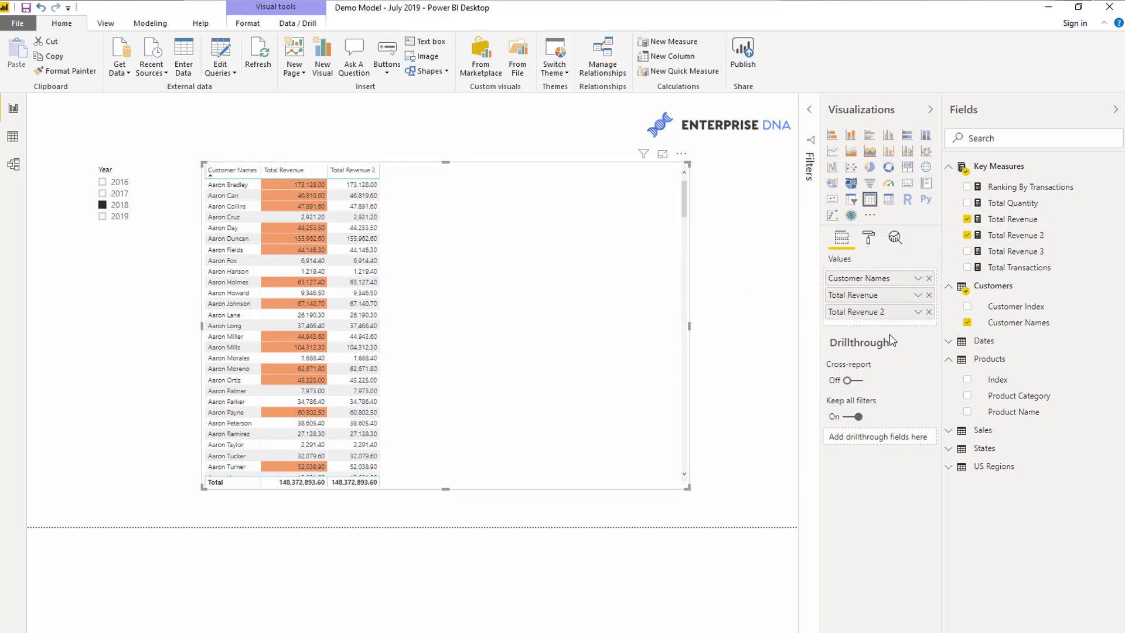
{"action": "left_click", "coordinate": [920, 311]}
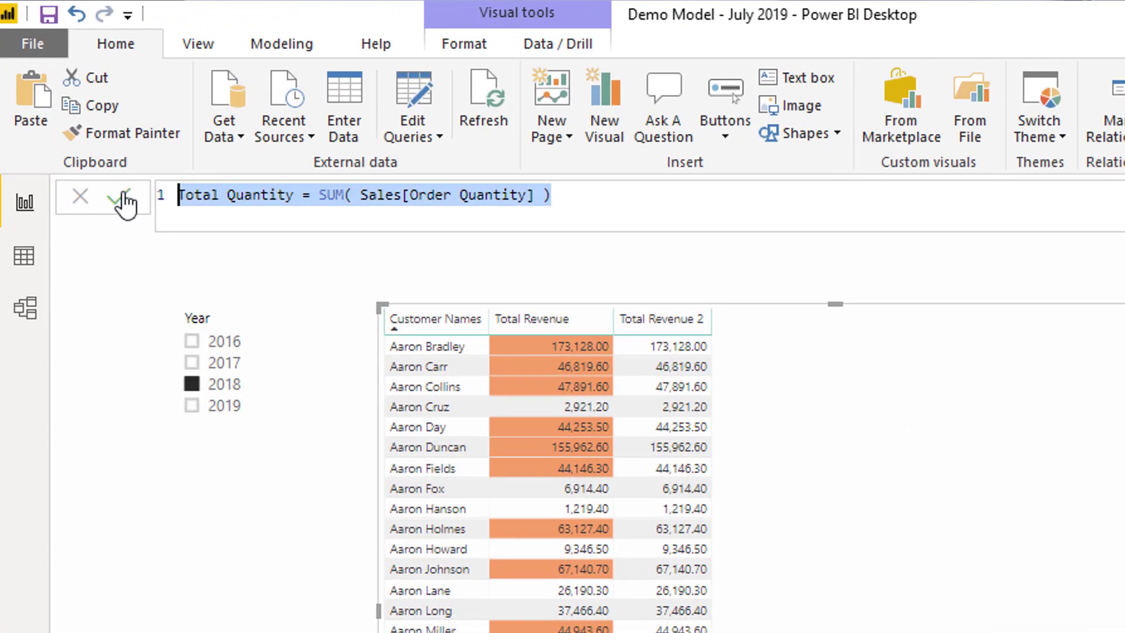
Commit the Total Quantity measure and open its rule-based background colour settings
{"action": "left_click", "coordinate": [119, 197]}
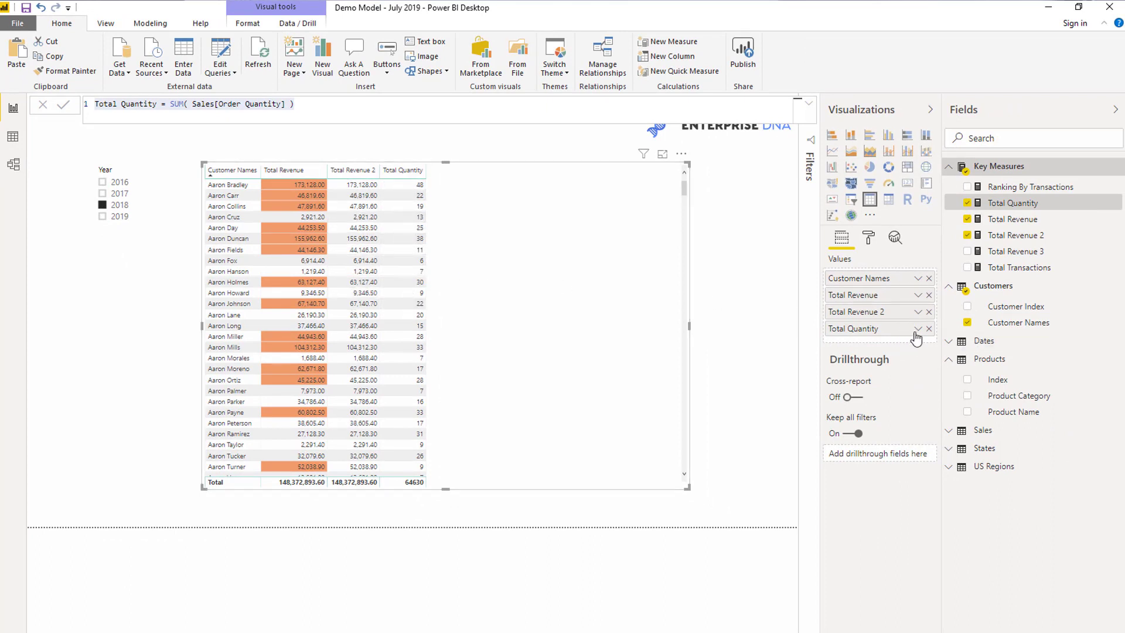
{"action": "left_click", "coordinate": [921, 328]}
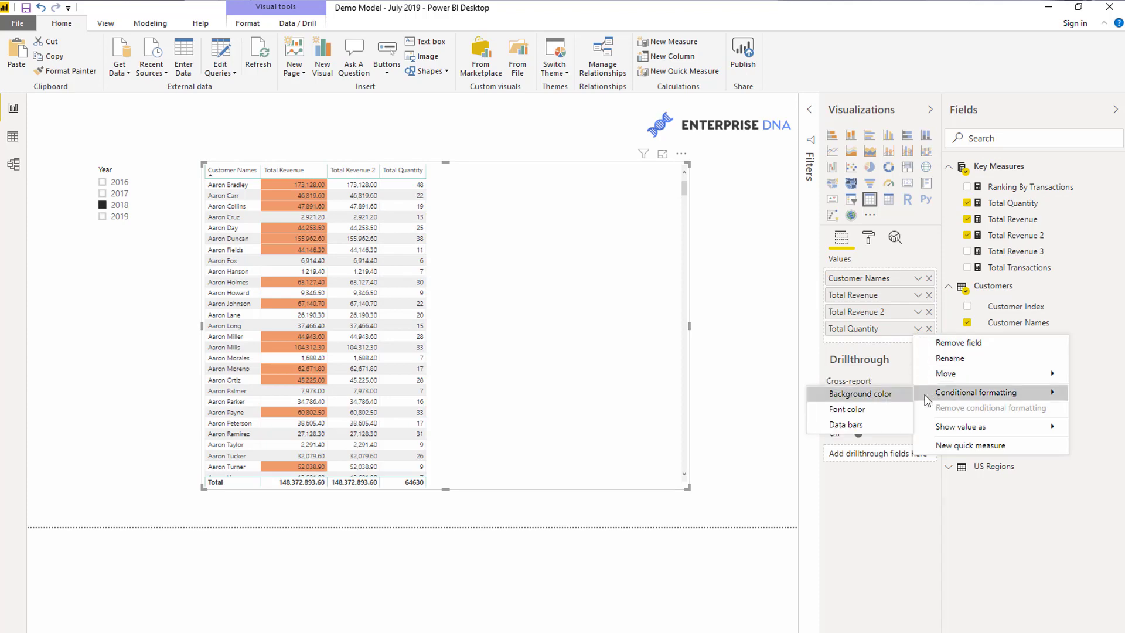
{"action": "left_click", "coordinate": [858, 393]}
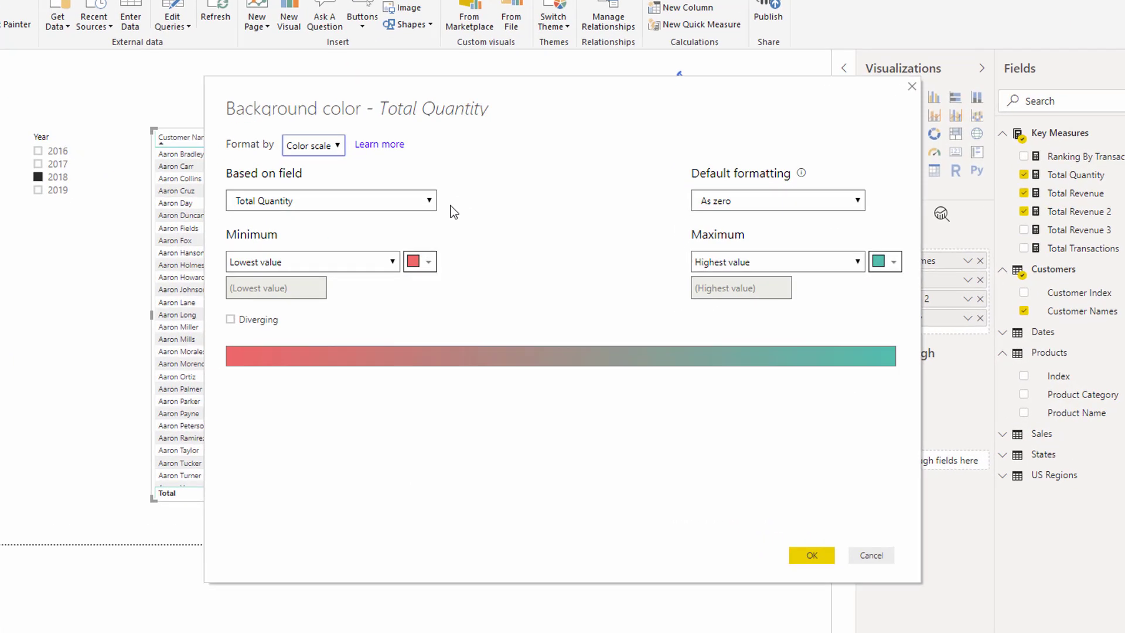
{"action": "left_click", "coordinate": [314, 145]}
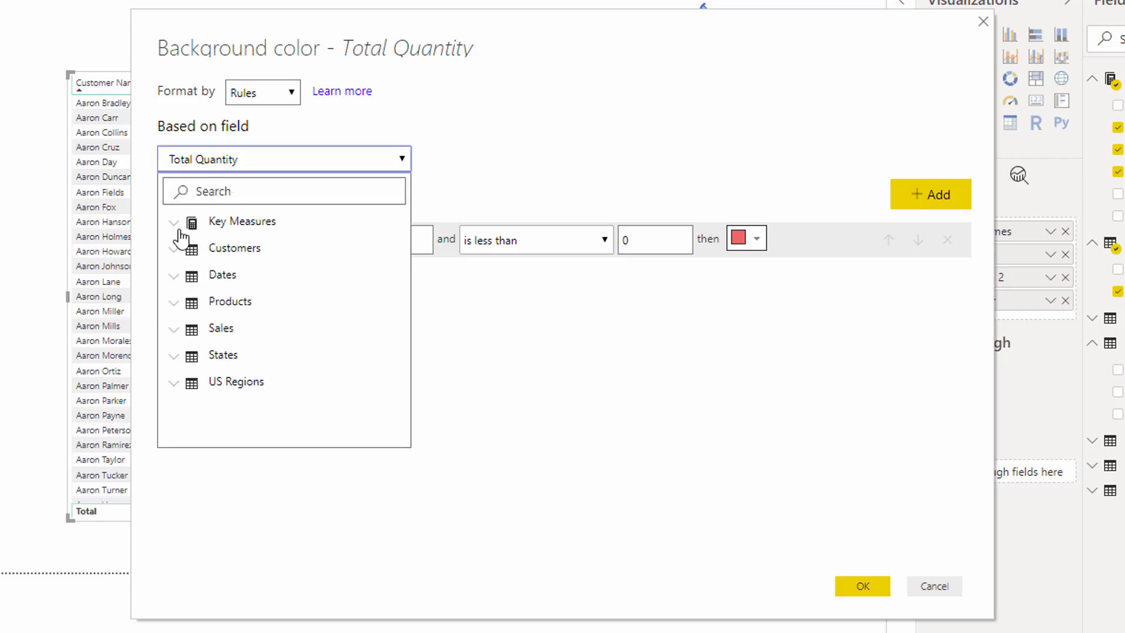
{"action": "left_click", "coordinate": [282, 159]}
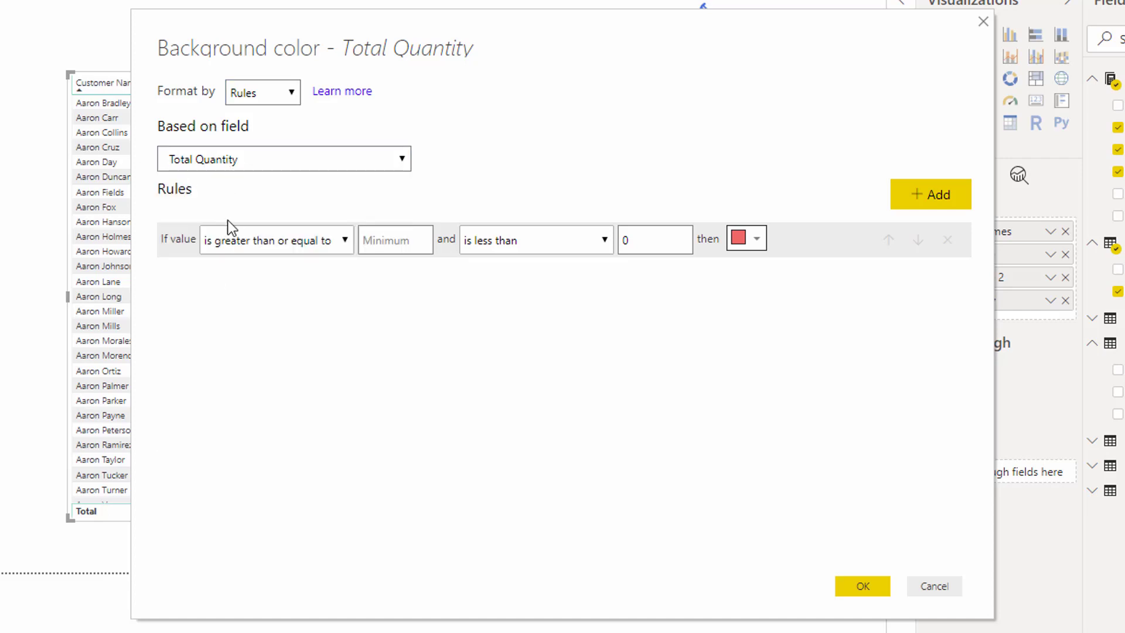
{"action": "mouse_move", "coordinate": [975, 598]}
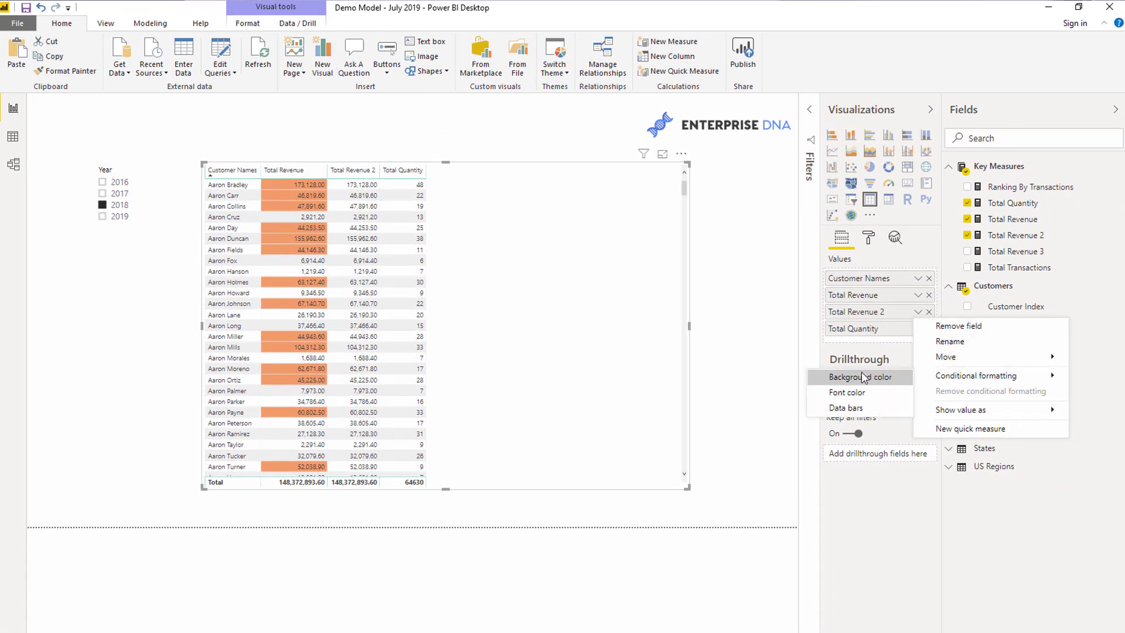
Shade Total Revenue 2 purple wherever Total Quantity is from 25 to under 100
{"action": "left_click", "coordinate": [857, 376]}
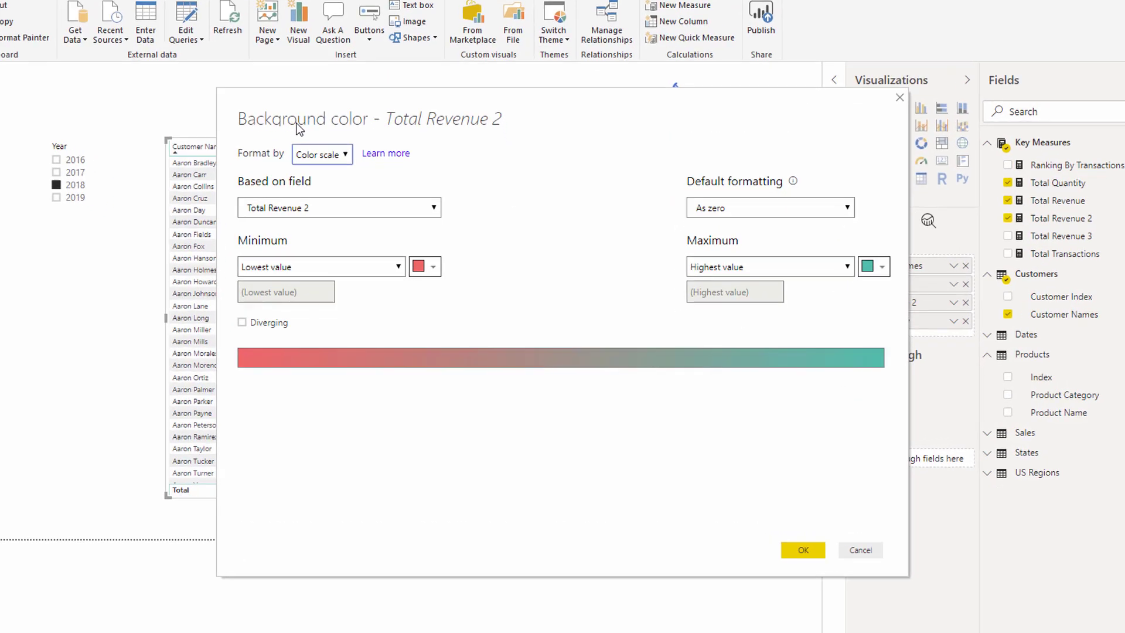
{"action": "left_click", "coordinate": [322, 153]}
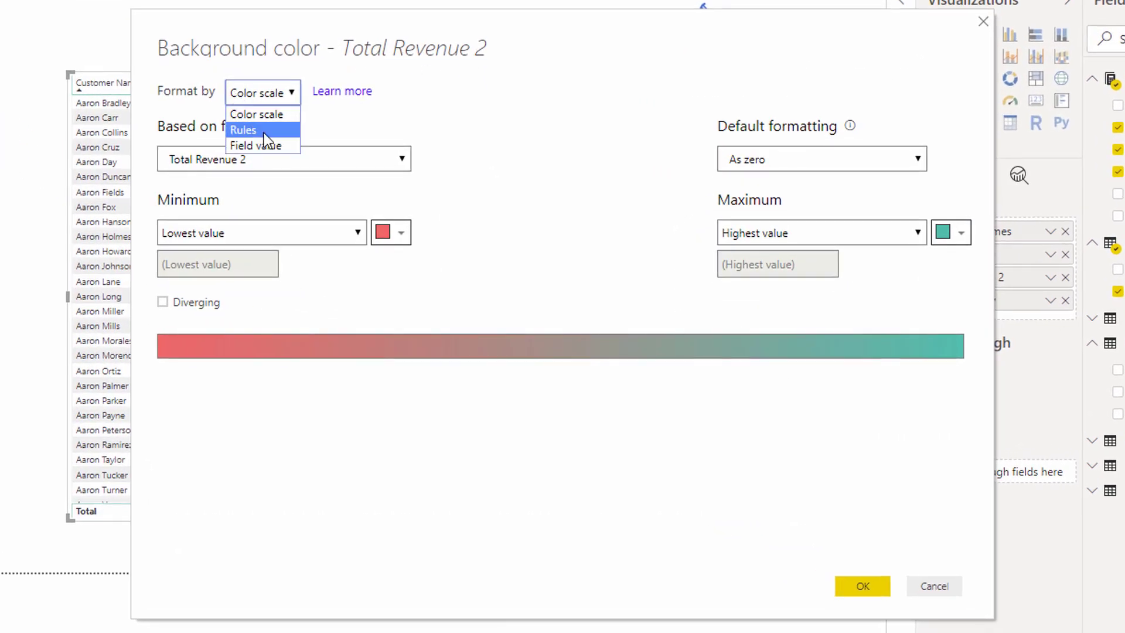
{"action": "left_click", "coordinate": [242, 130]}
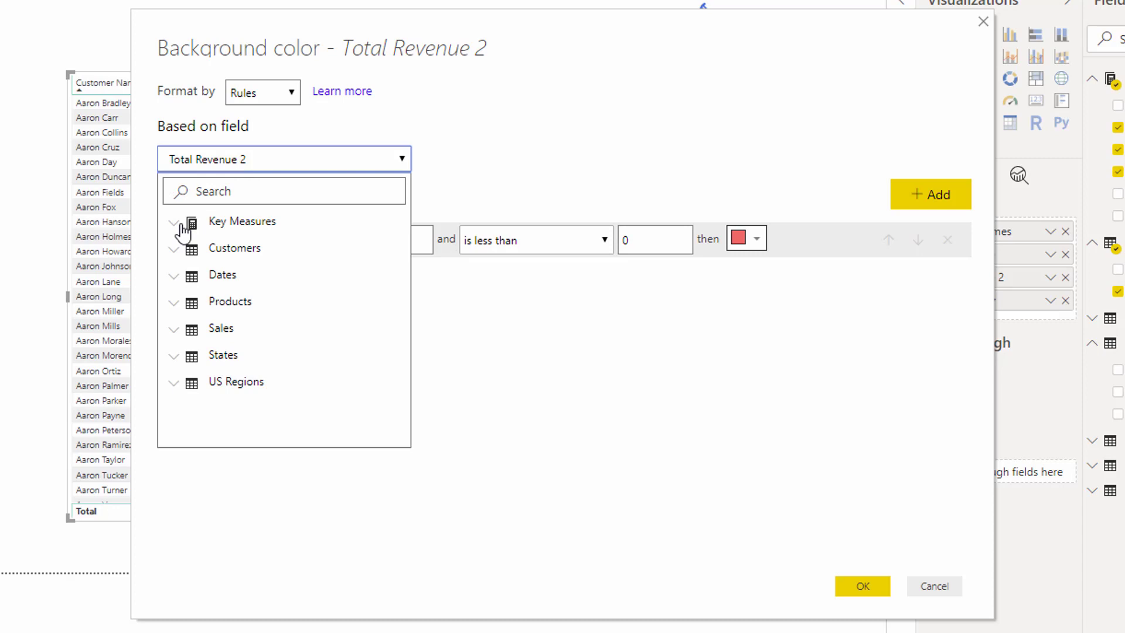
{"action": "left_click", "coordinate": [174, 222]}
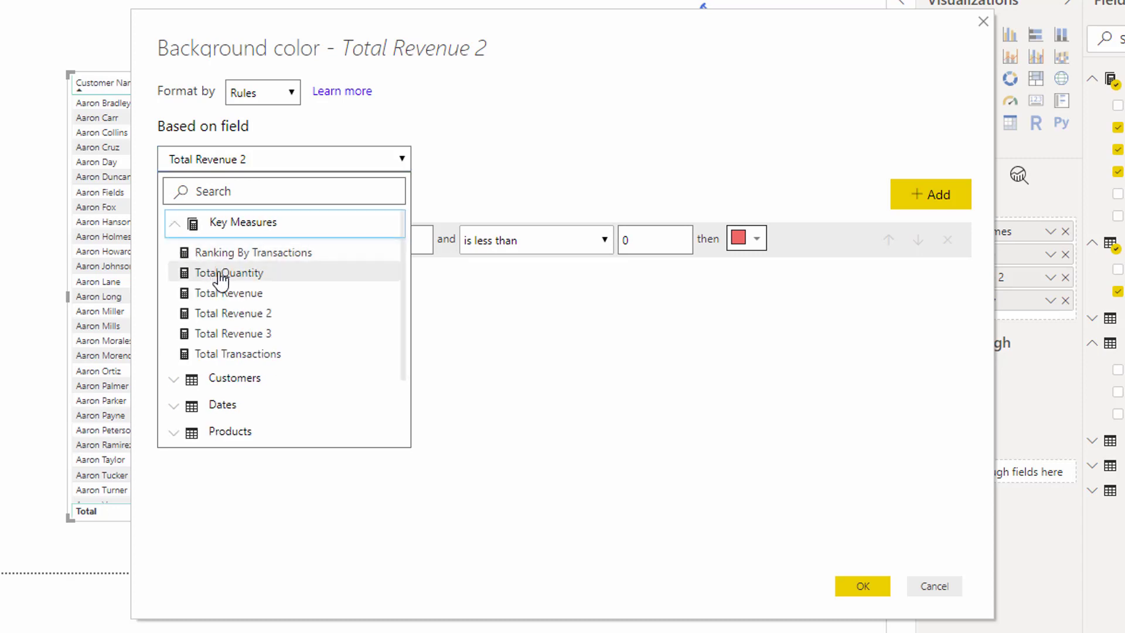
{"action": "left_click", "coordinate": [228, 273]}
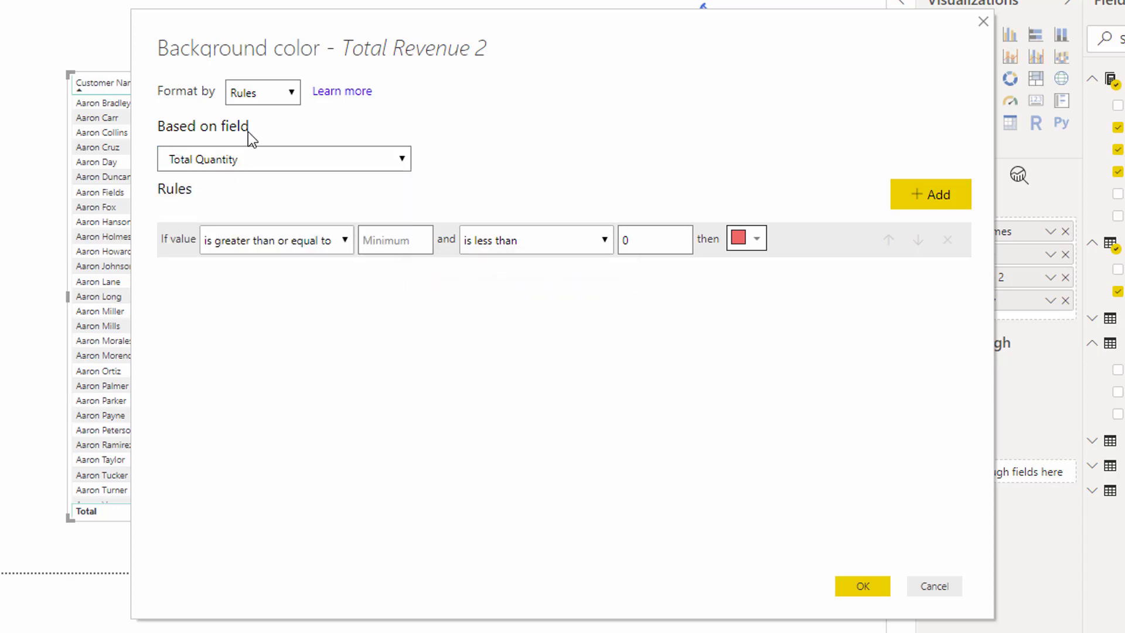
{"action": "left_click", "coordinate": [273, 239]}
{"action": "type", "text": "25"}
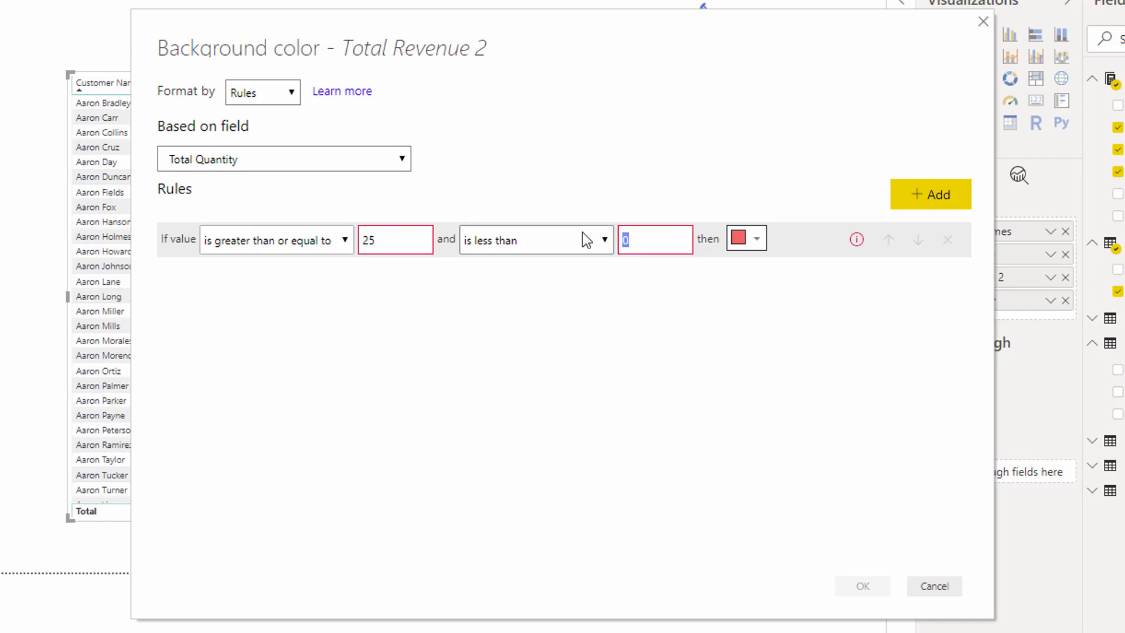
{"action": "type", "text": "100"}
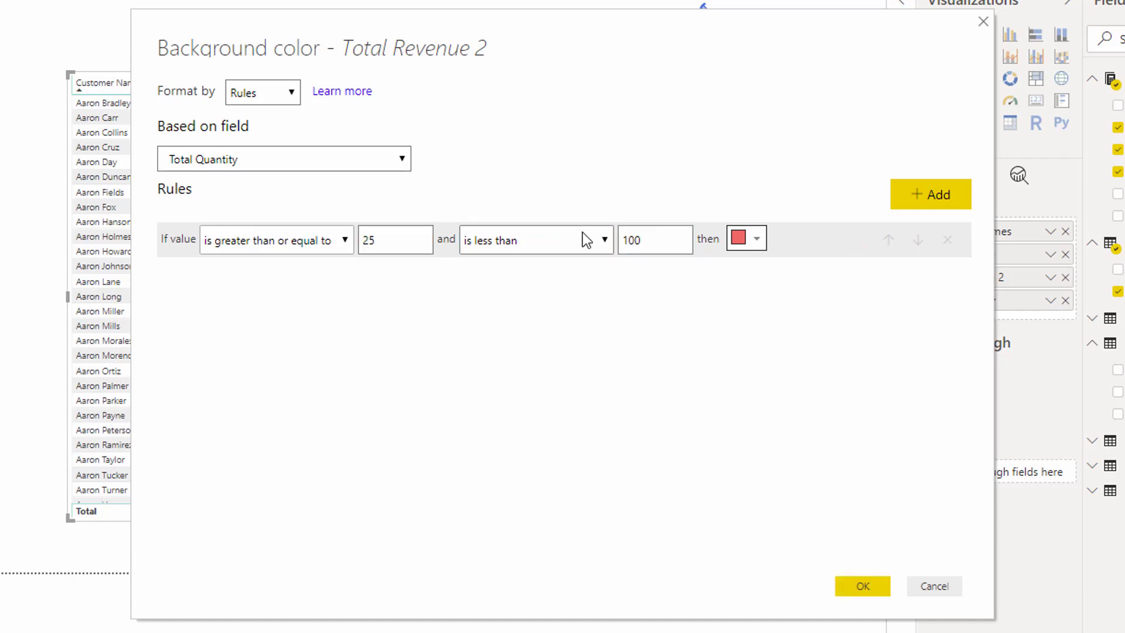
{"action": "left_click", "coordinate": [741, 237]}
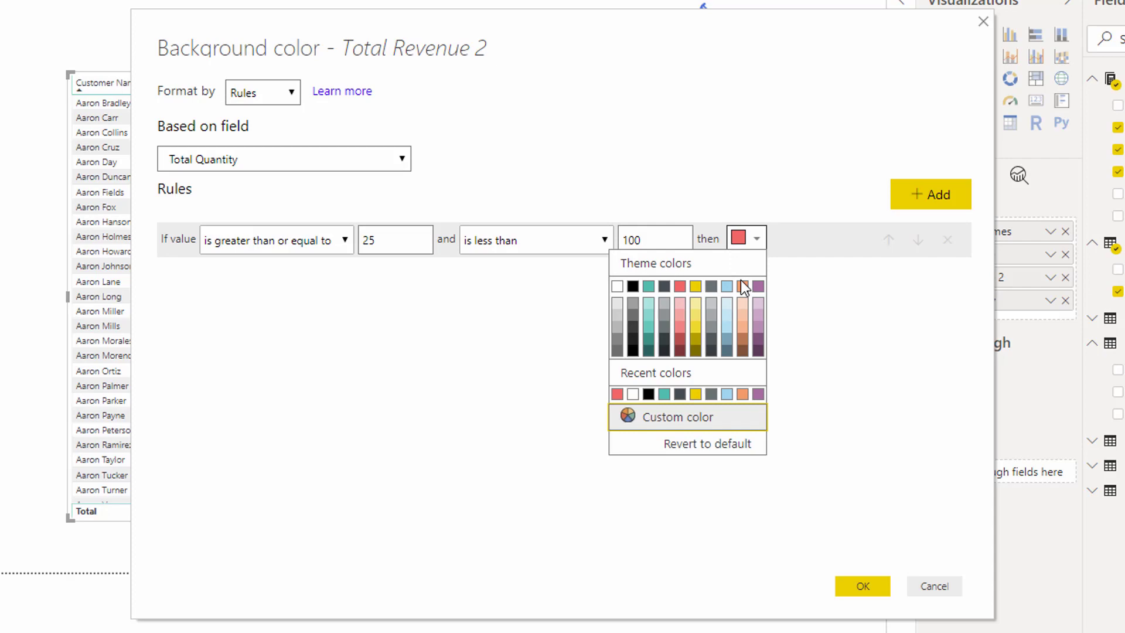
{"action": "left_click", "coordinate": [746, 287]}
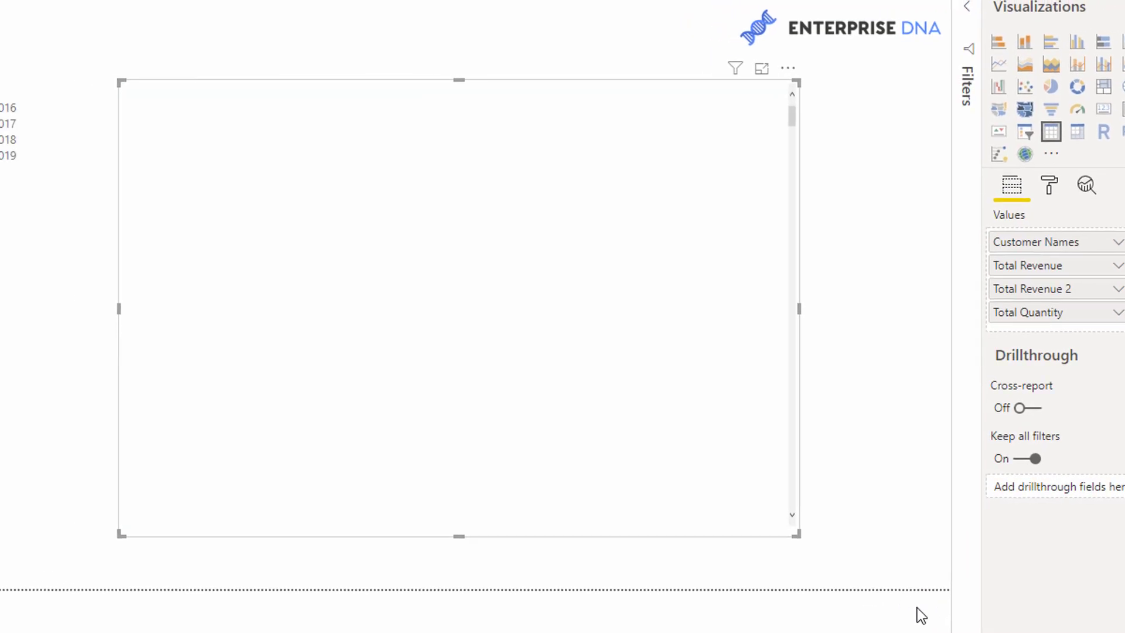
{"action": "left_click", "coordinate": [112, 163]}
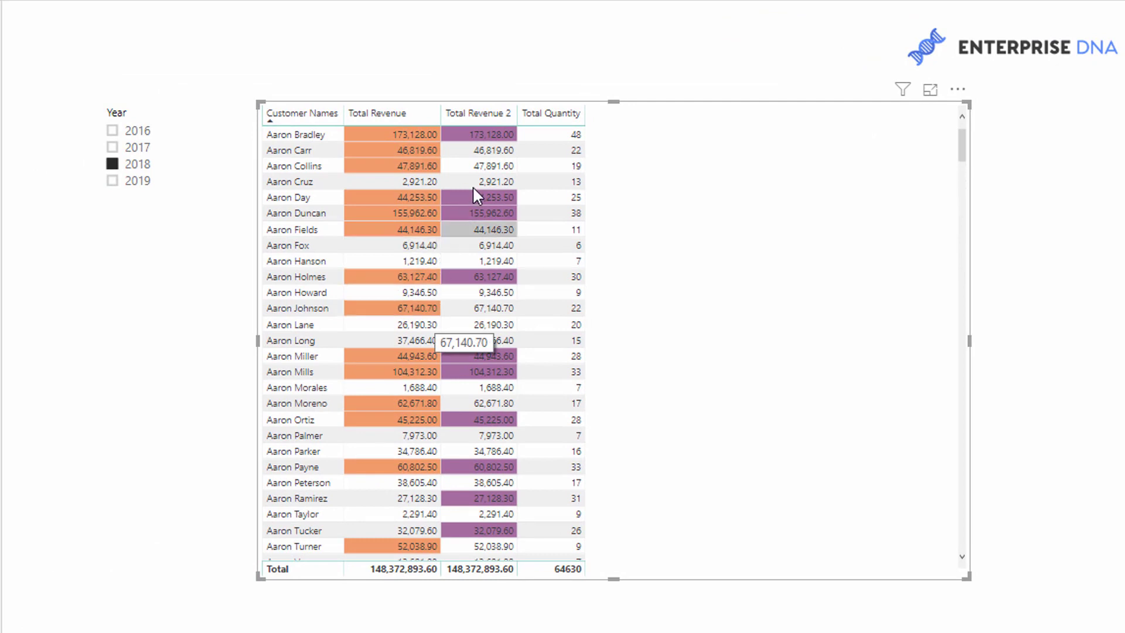
{"action": "mouse_move", "coordinate": [502, 118]}
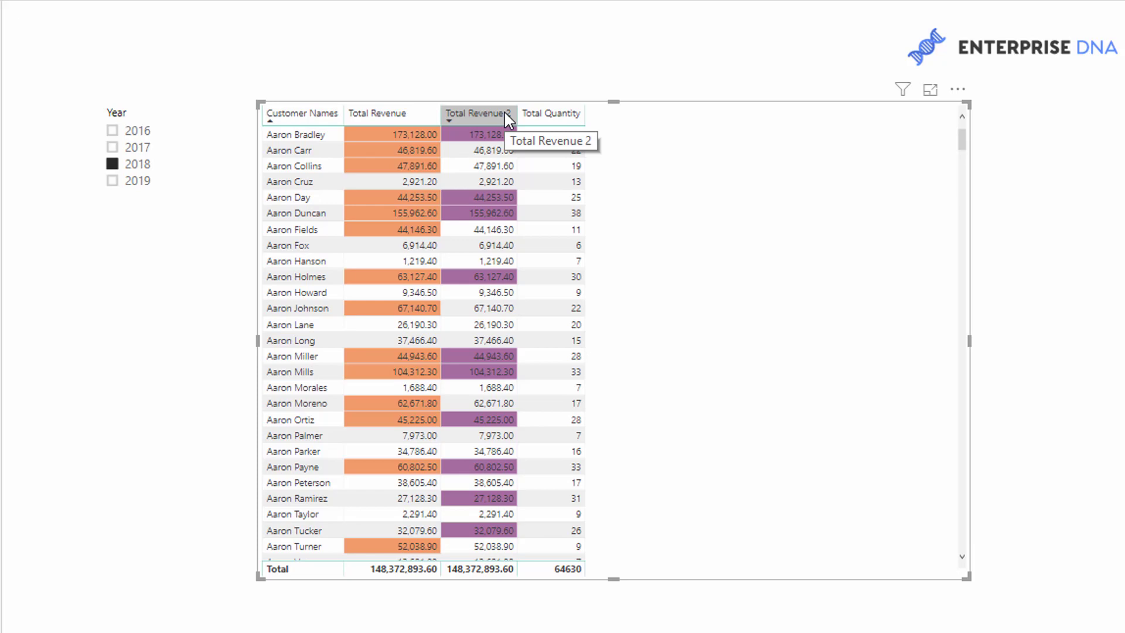
{"action": "mouse_move", "coordinate": [552, 91]}
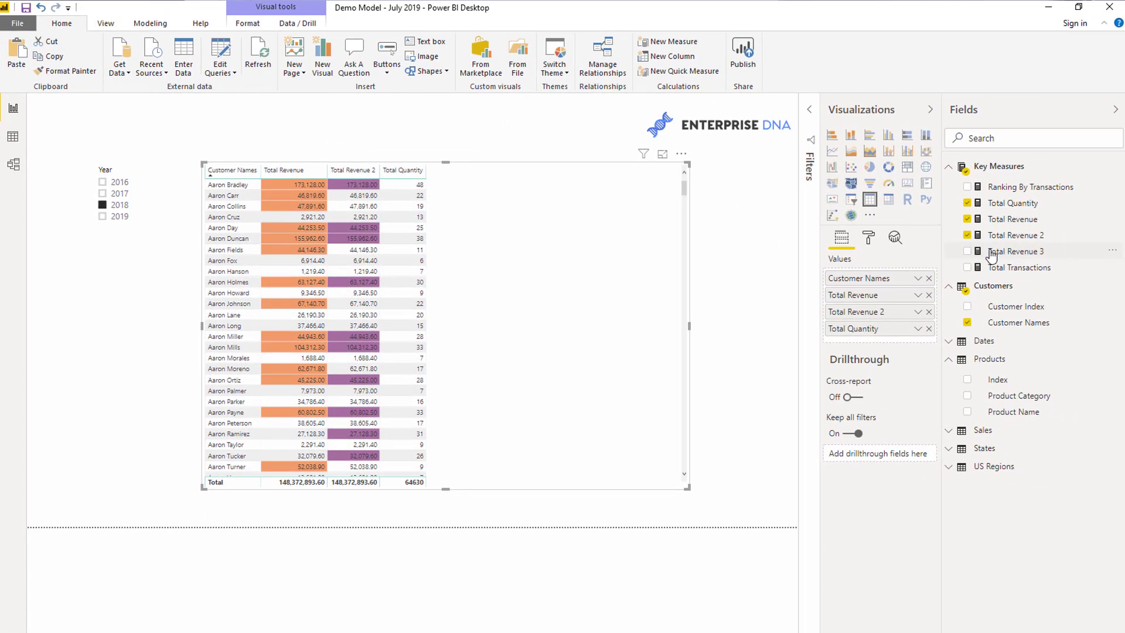
Add Total Revenue 3 and Ranking By Transactions columns, sorted with rank 1 first
{"action": "left_click", "coordinate": [968, 252]}
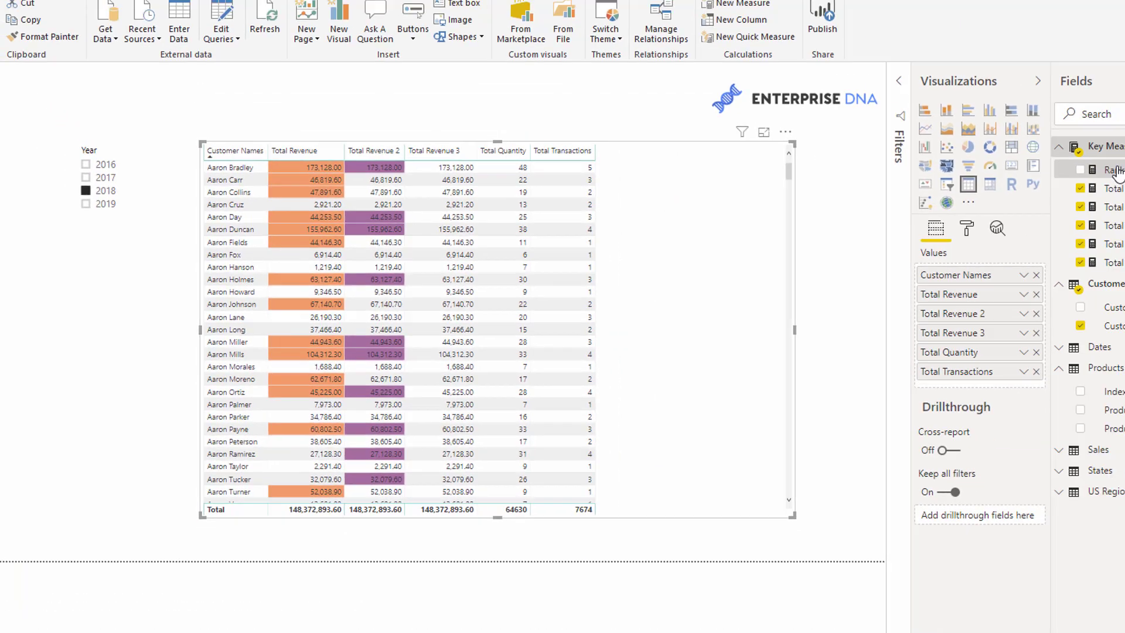
{"action": "left_click", "coordinate": [1106, 170]}
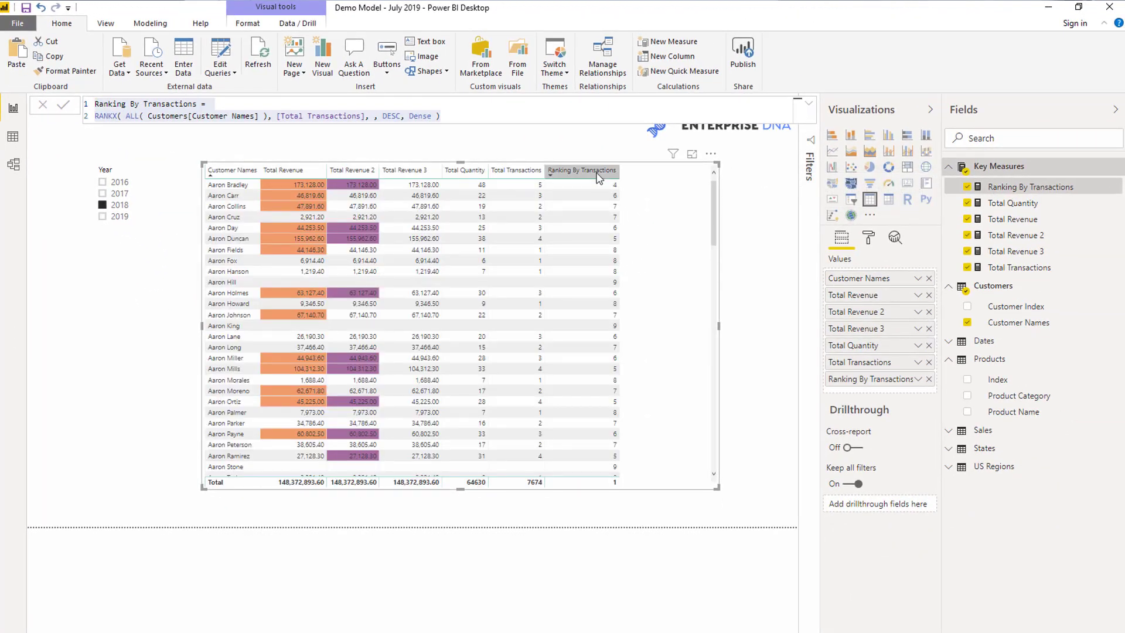
{"action": "left_click", "coordinate": [582, 170]}
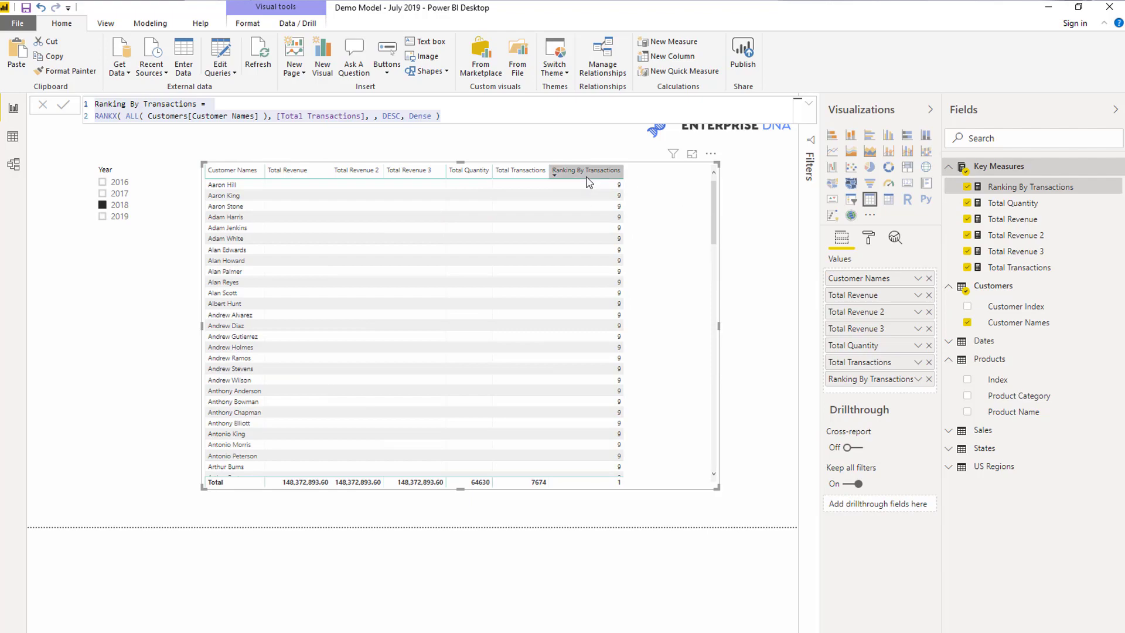
{"action": "left_click", "coordinate": [584, 170]}
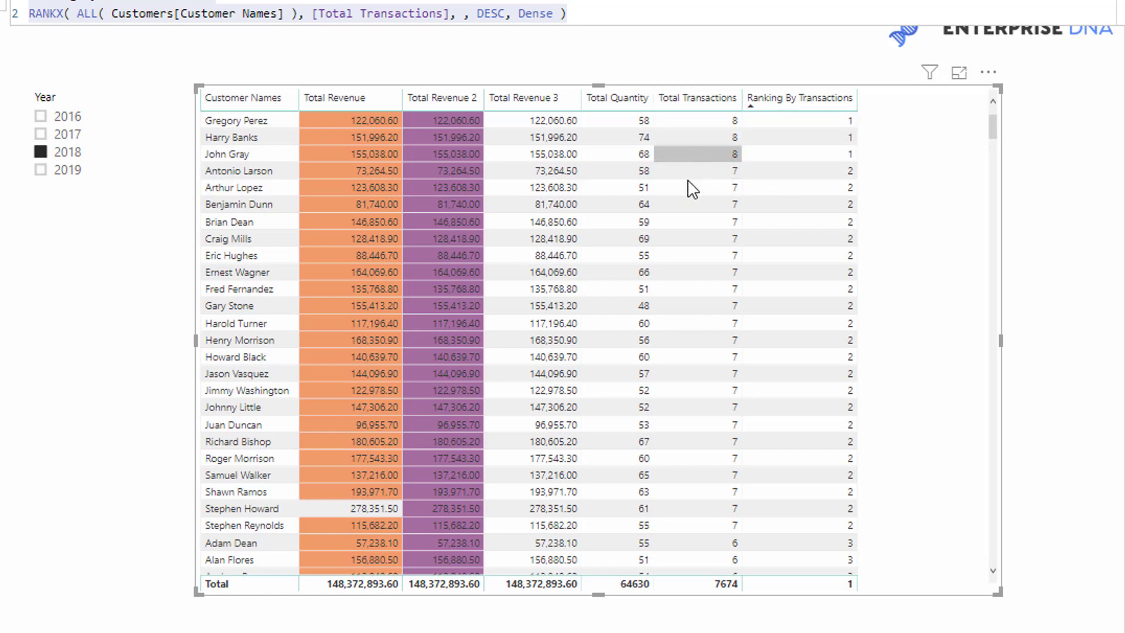
{"action": "mouse_move", "coordinate": [713, 177]}
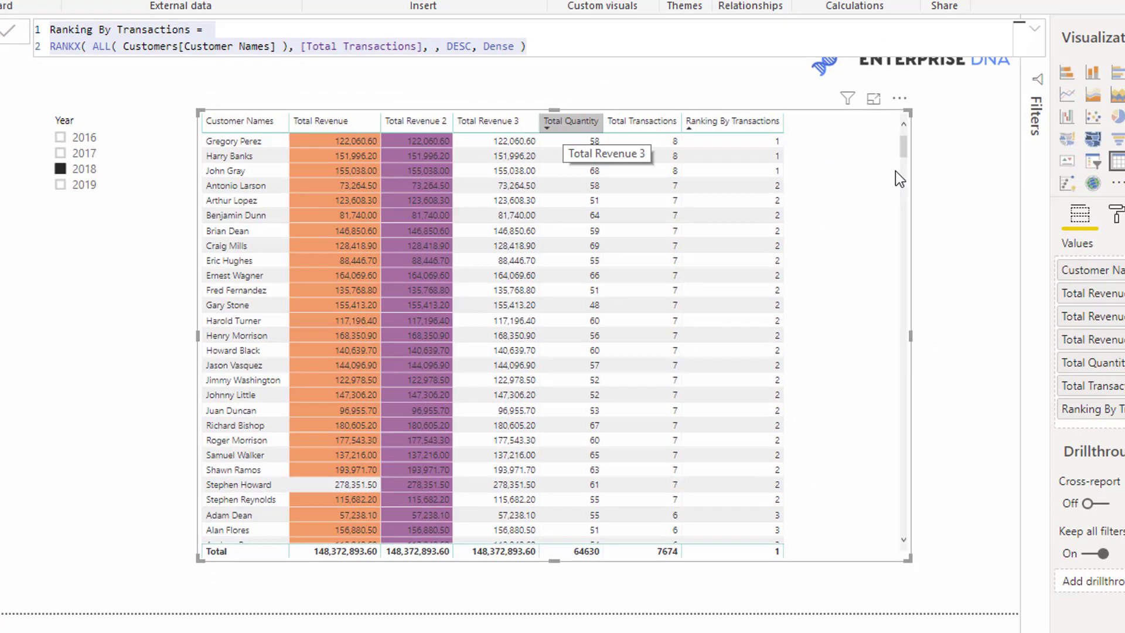
{"action": "left_click", "coordinate": [918, 329]}
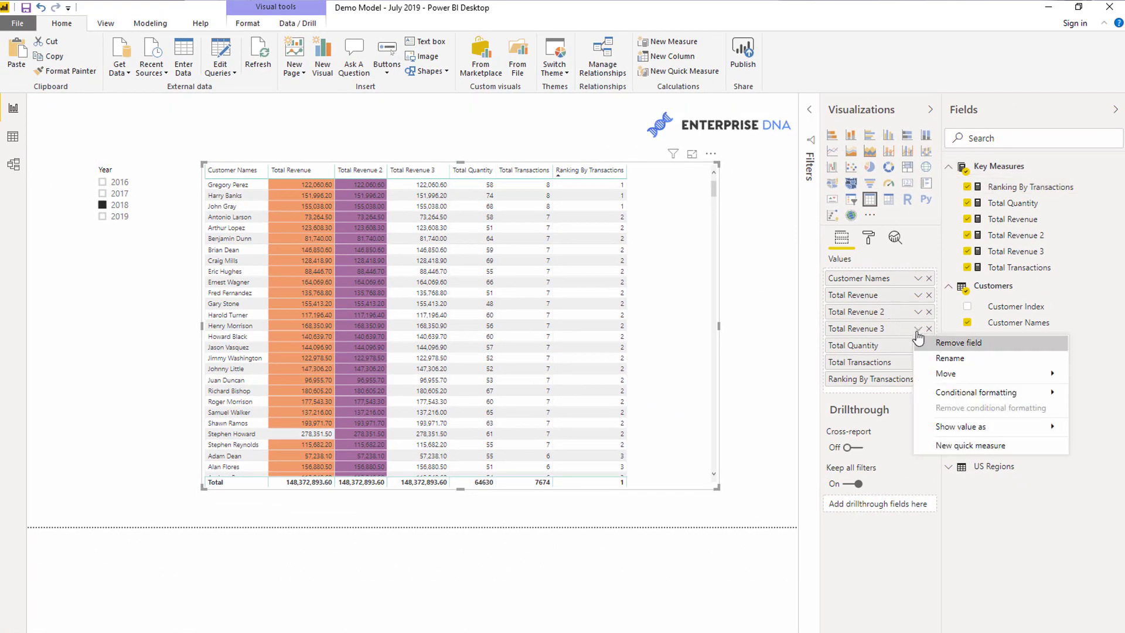
Show the conditional formatting choices for the Total Revenue 3 field
{"action": "left_click", "coordinate": [978, 393]}
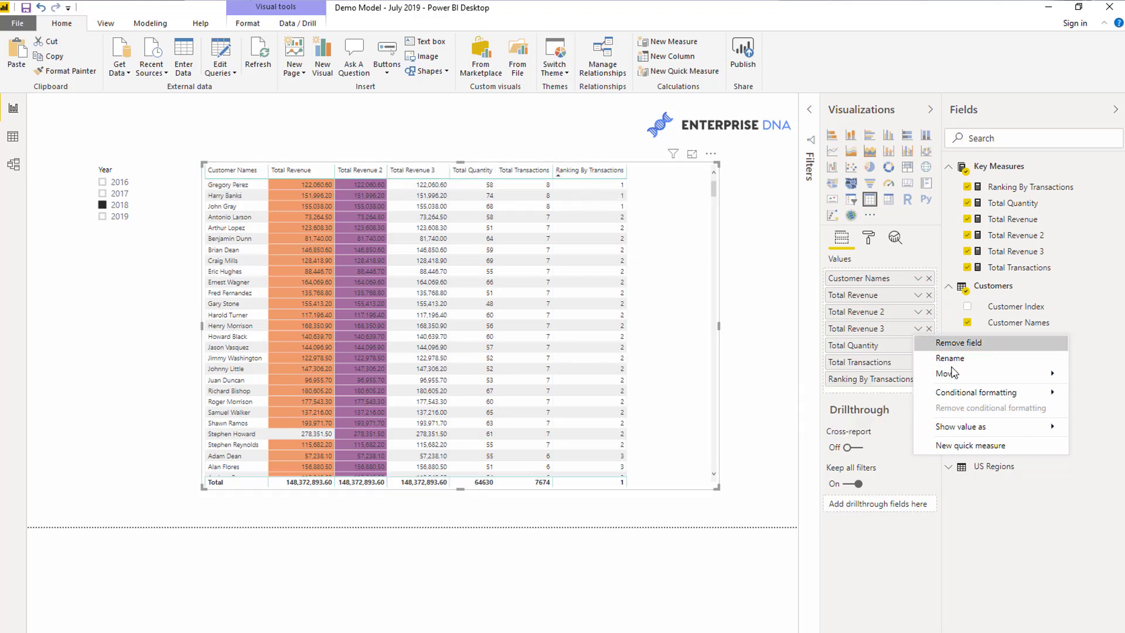
{"action": "mouse_move", "coordinate": [976, 393]}
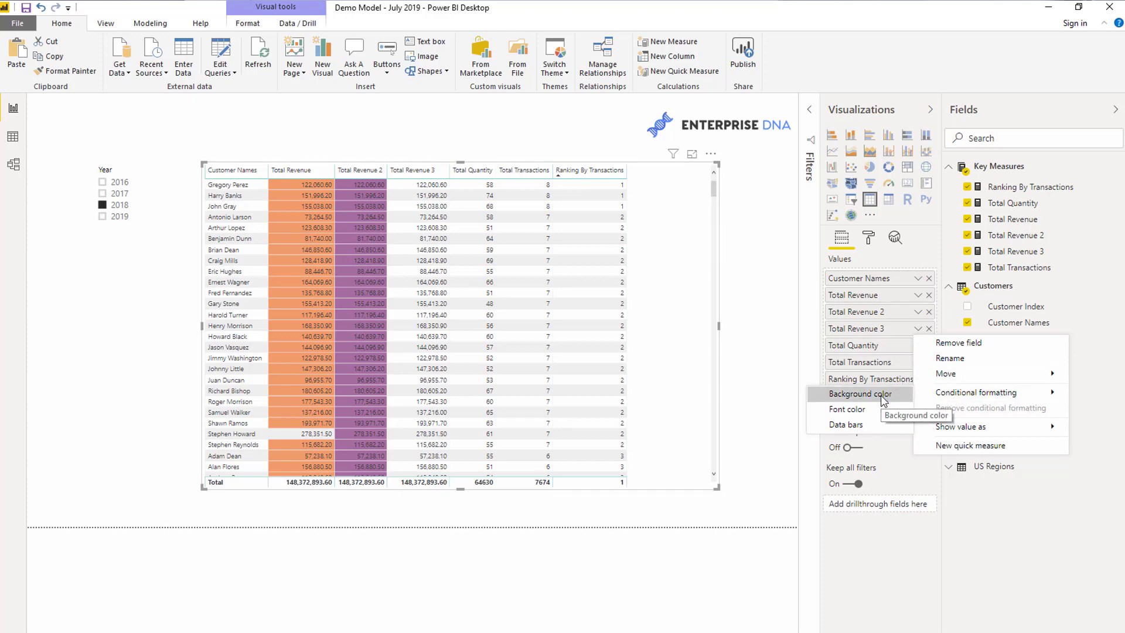
Create a Total Revenue 3 background rule colouring ranks above 0 up to 2 light blue
{"action": "left_click", "coordinate": [859, 394]}
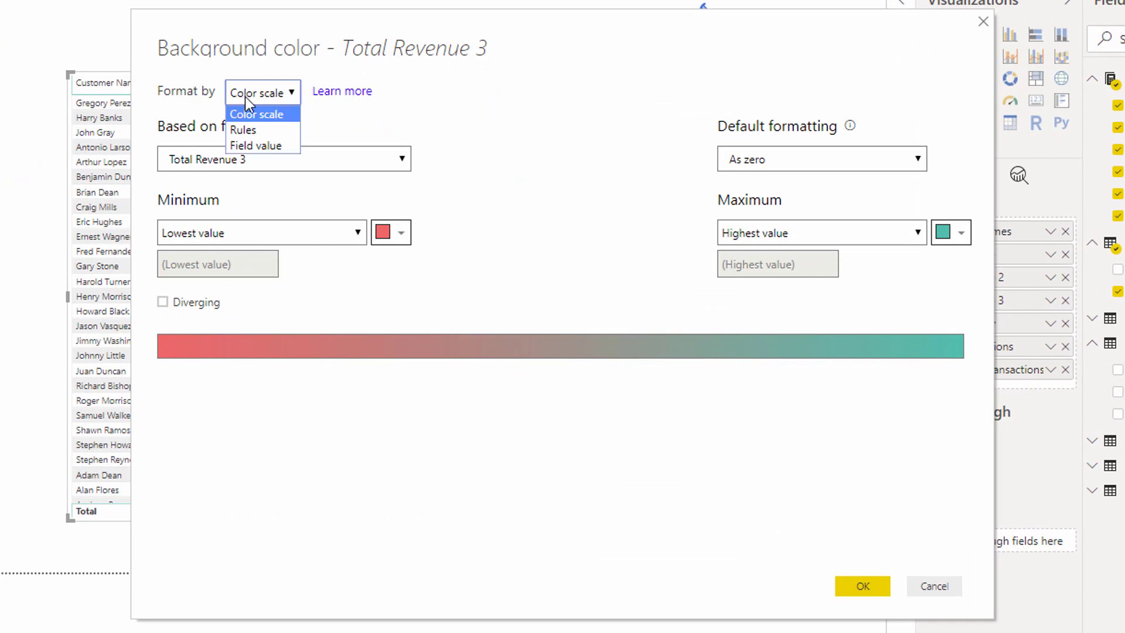
{"action": "left_click", "coordinate": [243, 130]}
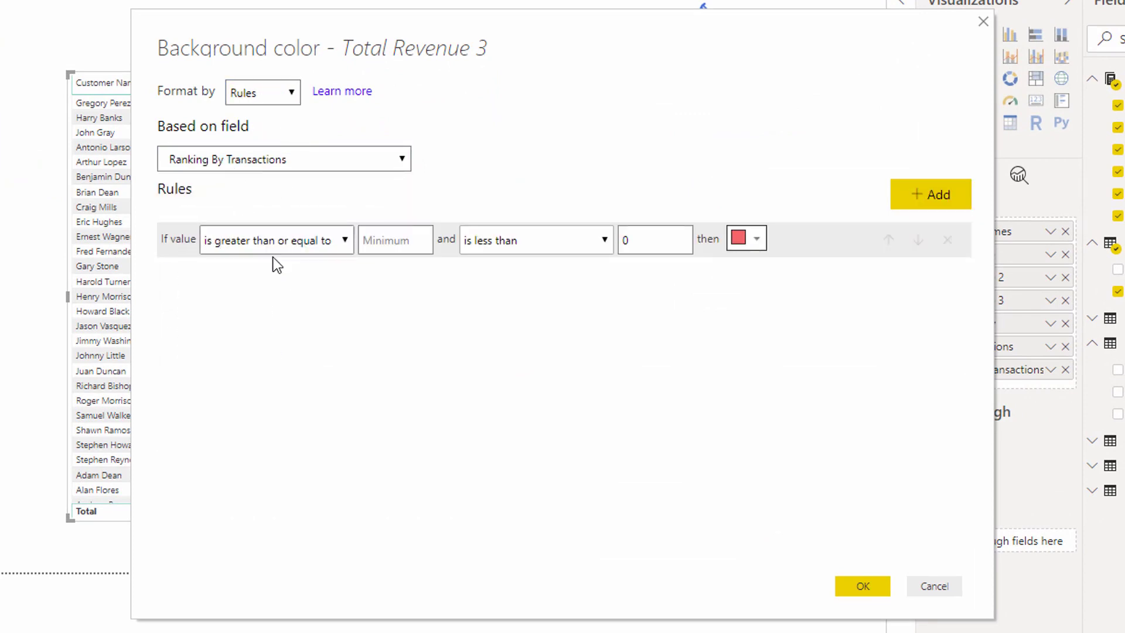
{"action": "mouse_move", "coordinate": [306, 303]}
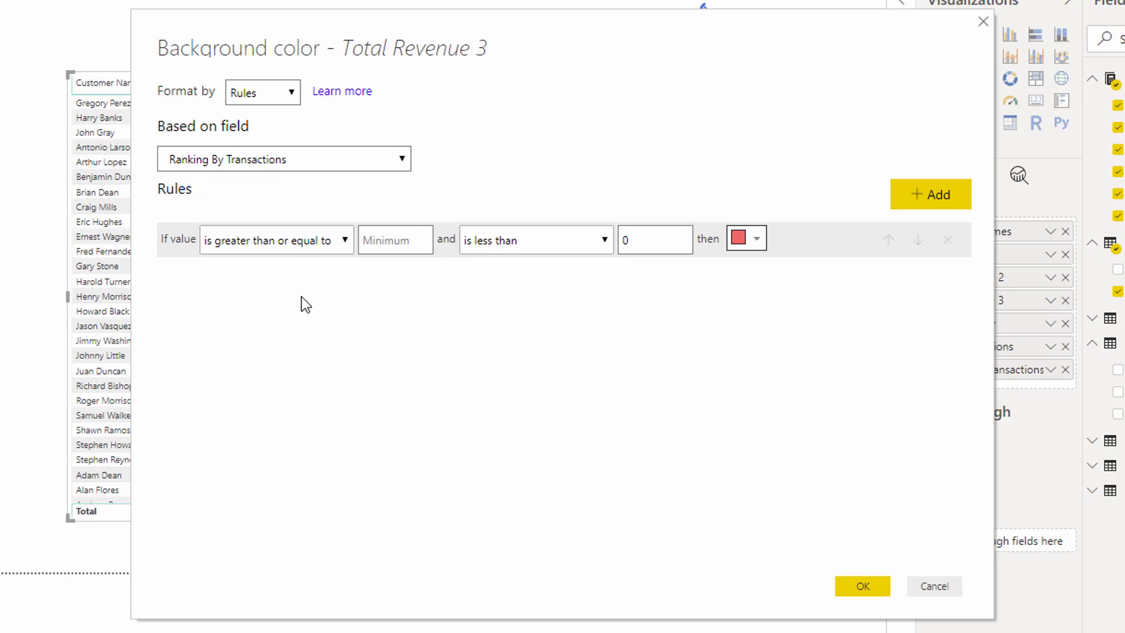
{"action": "left_click", "coordinate": [275, 240]}
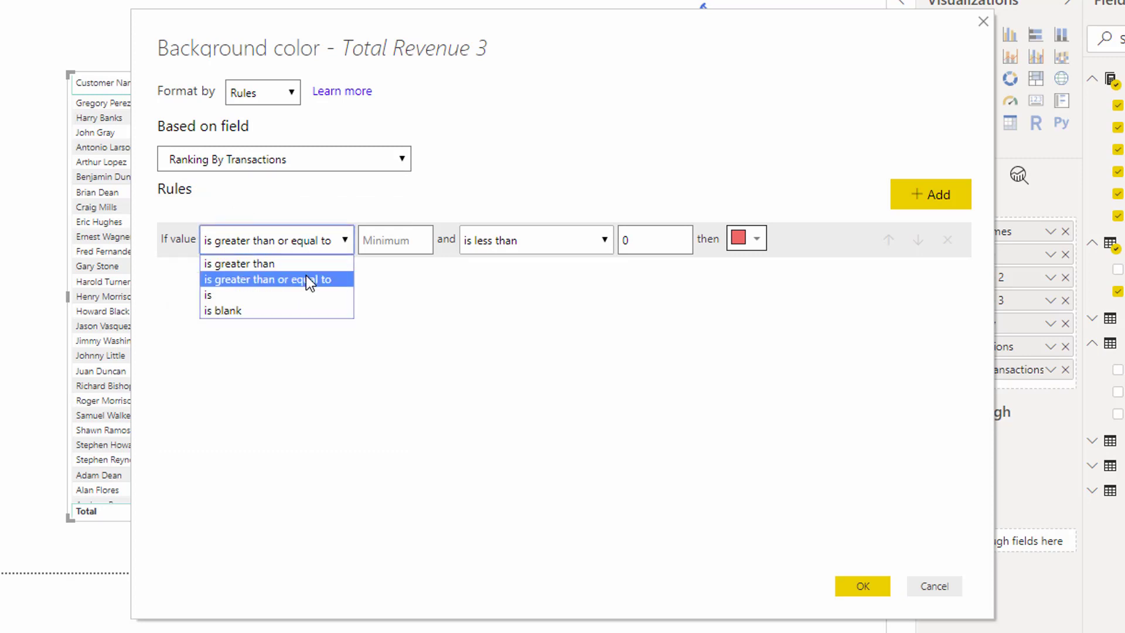
{"action": "left_click", "coordinate": [273, 279]}
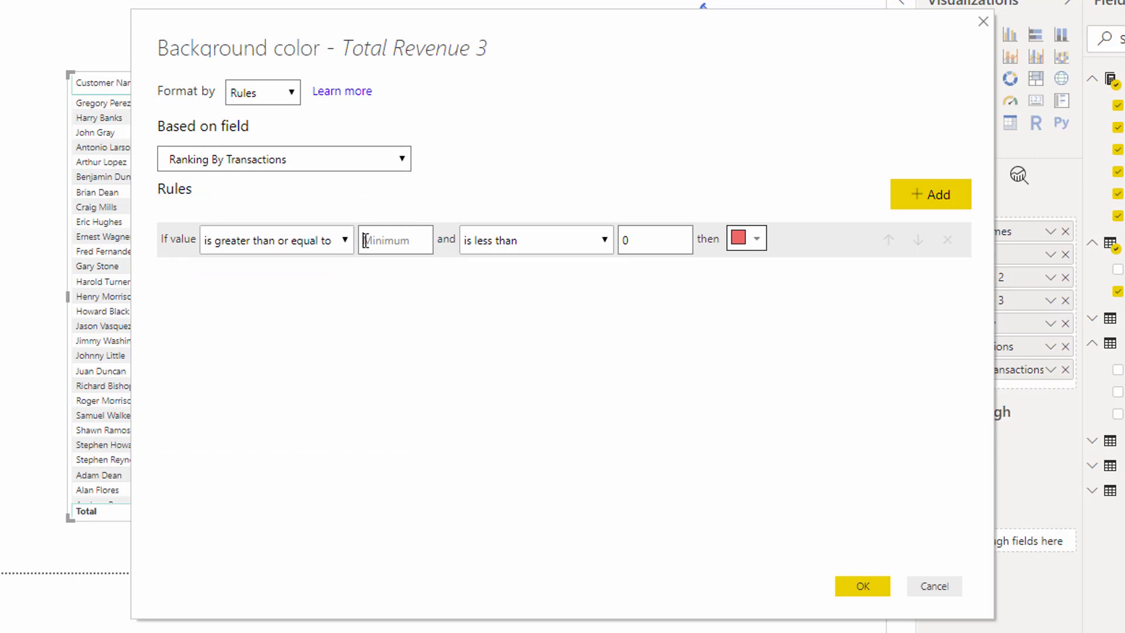
{"action": "left_click", "coordinate": [533, 240]}
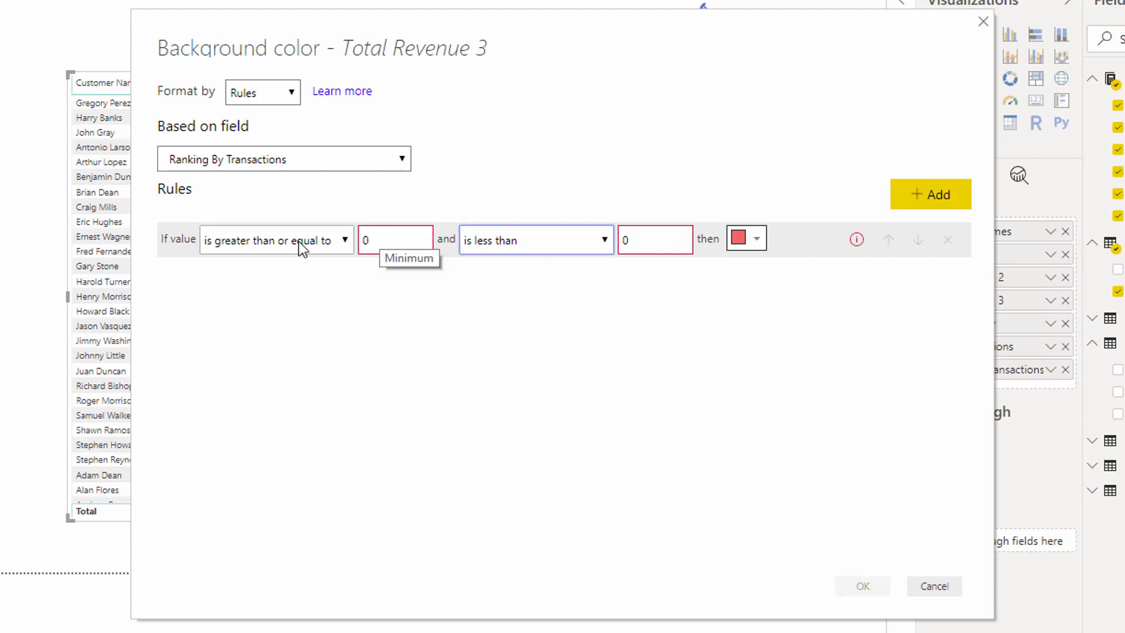
{"action": "left_click", "coordinate": [276, 240]}
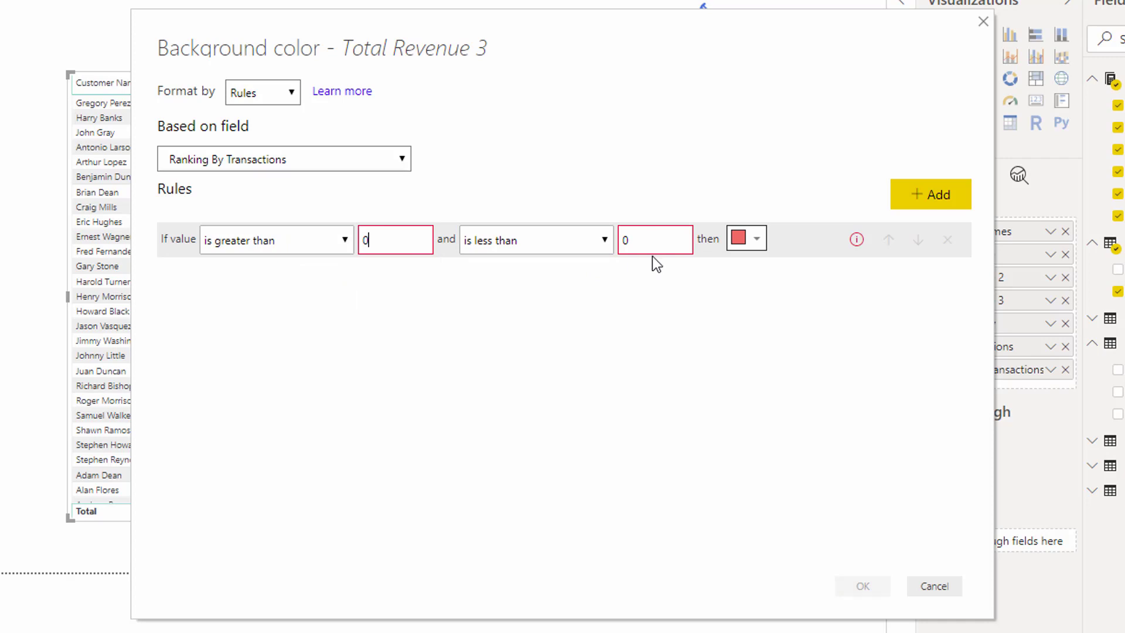
{"action": "left_click", "coordinate": [535, 239]}
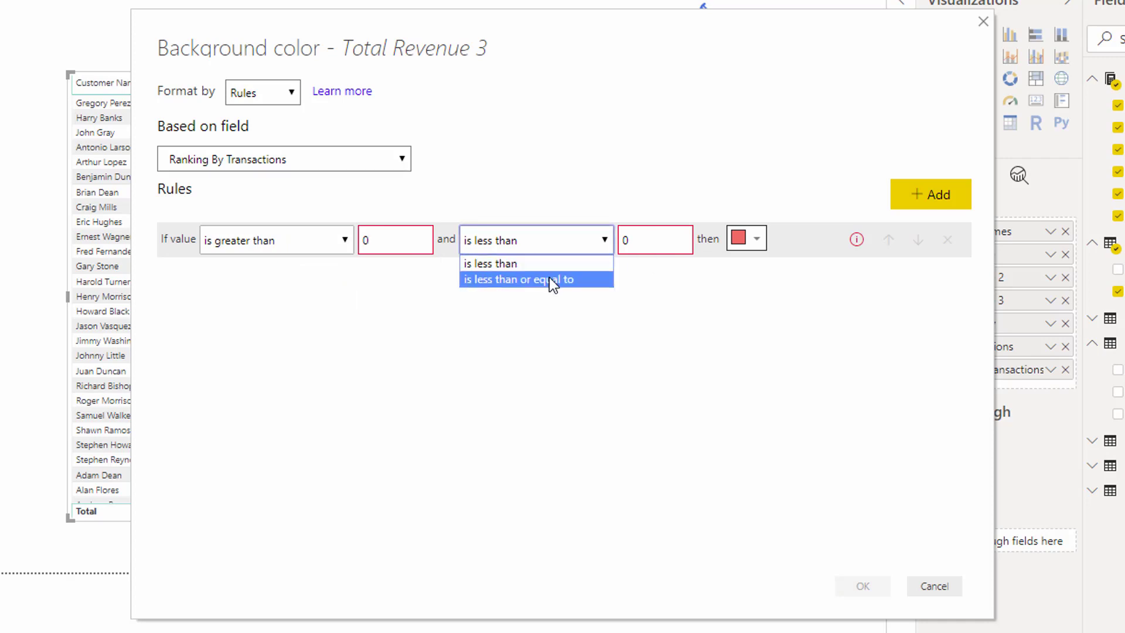
{"action": "left_click", "coordinate": [515, 279]}
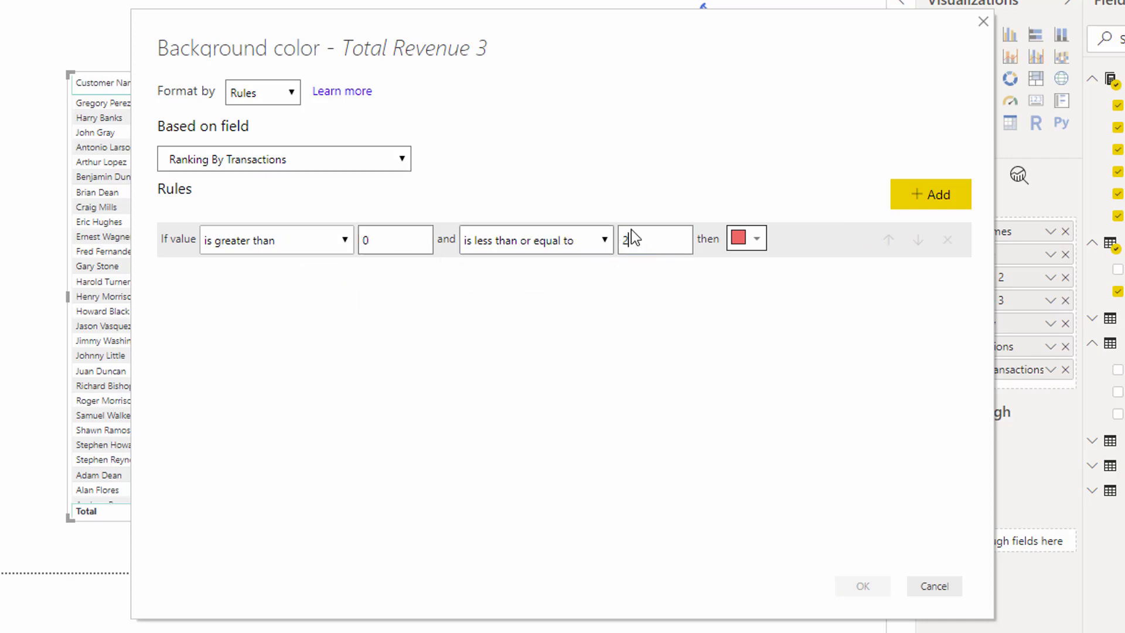
{"action": "left_click", "coordinate": [756, 238]}
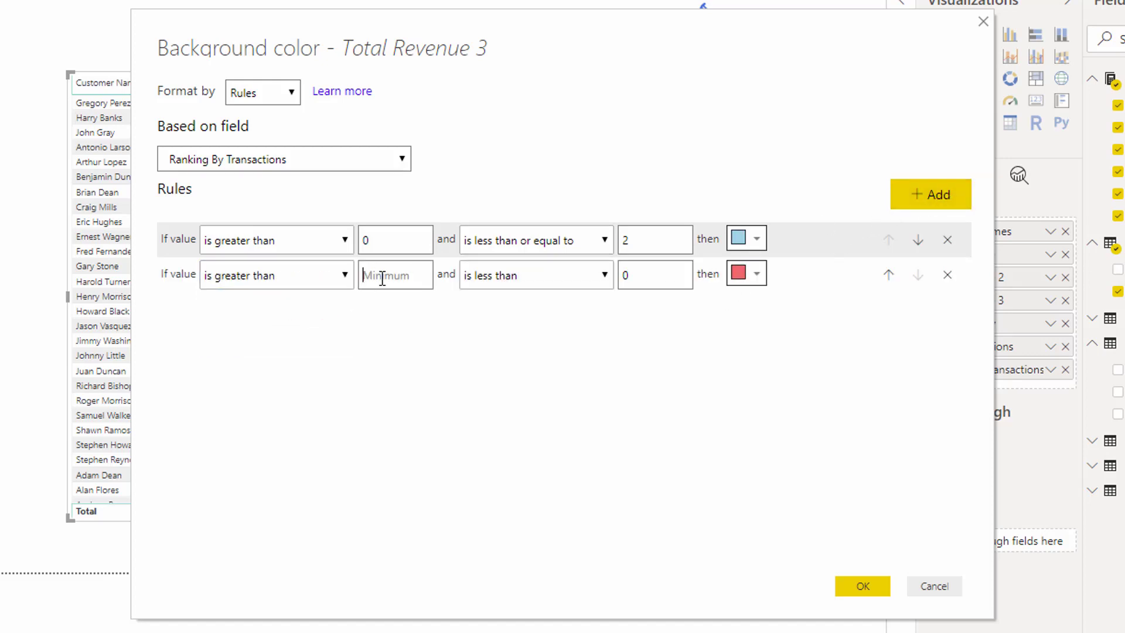
Set the second rule to colour ranks above 2 up to 4 yellow
{"action": "left_click", "coordinate": [534, 275]}
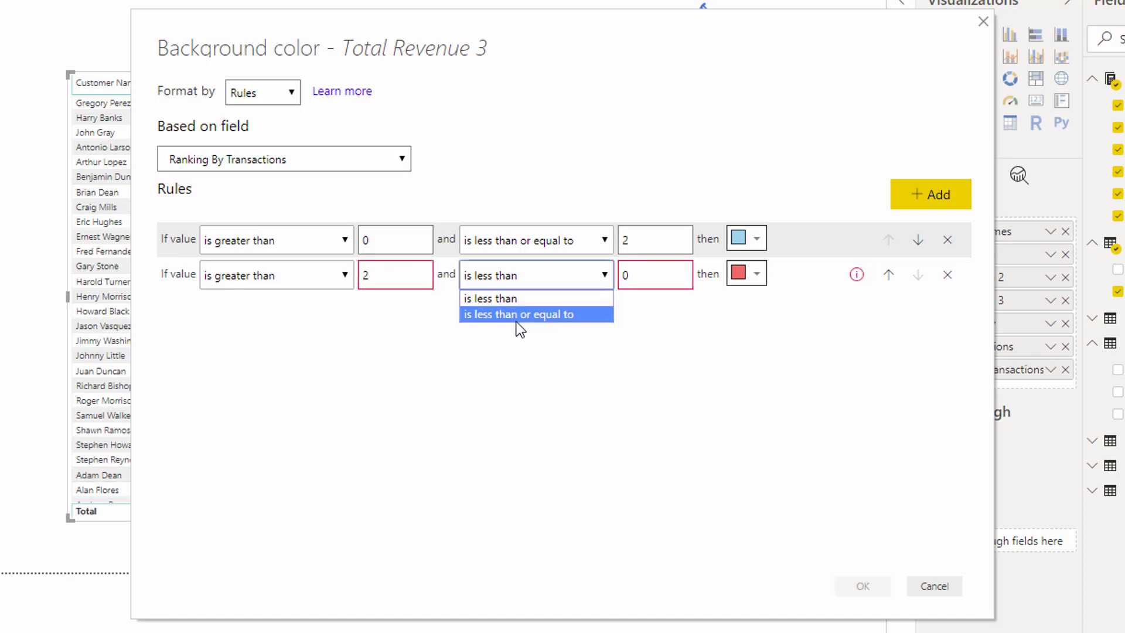
{"action": "left_click", "coordinate": [520, 314]}
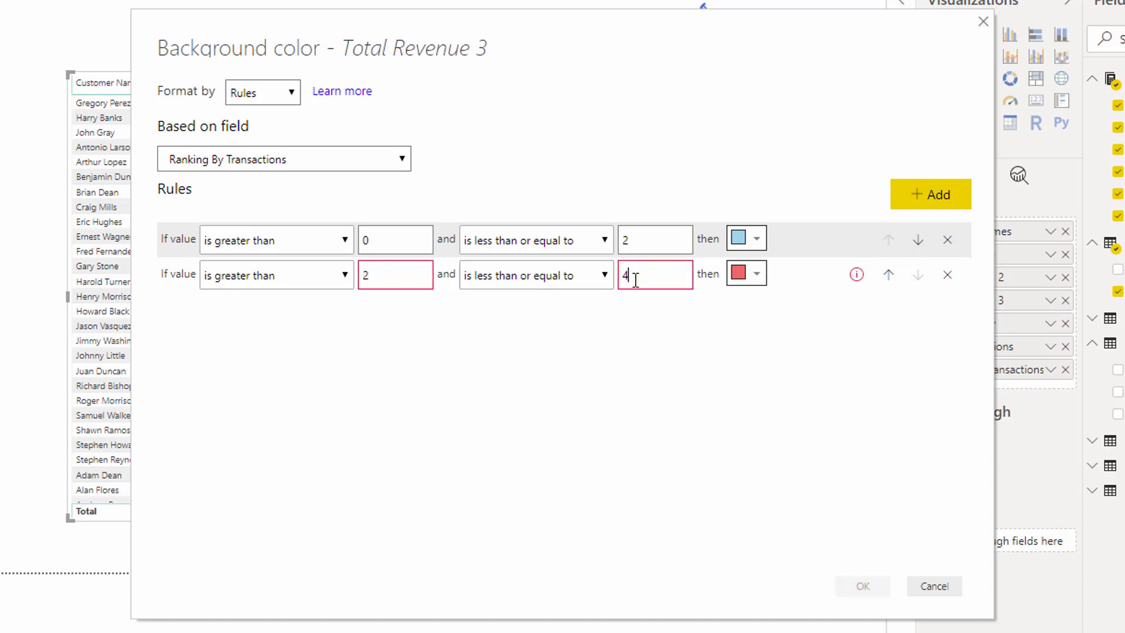
{"action": "left_click", "coordinate": [757, 274]}
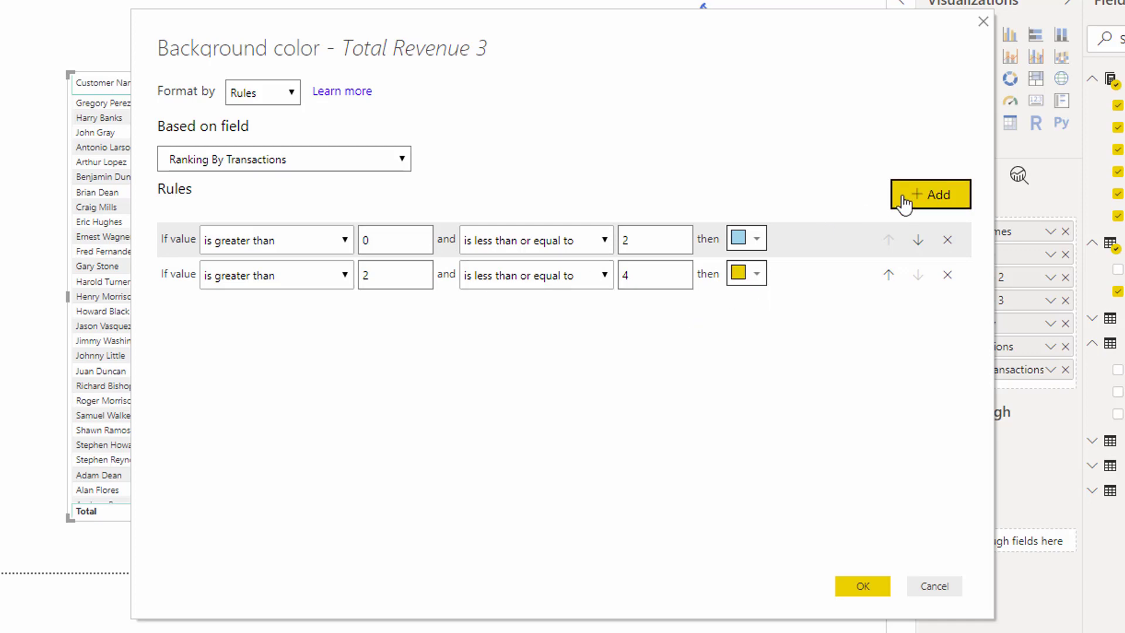
Add a third rule colouring ranks above 4 up to 6 gray
{"action": "left_click", "coordinate": [930, 194]}
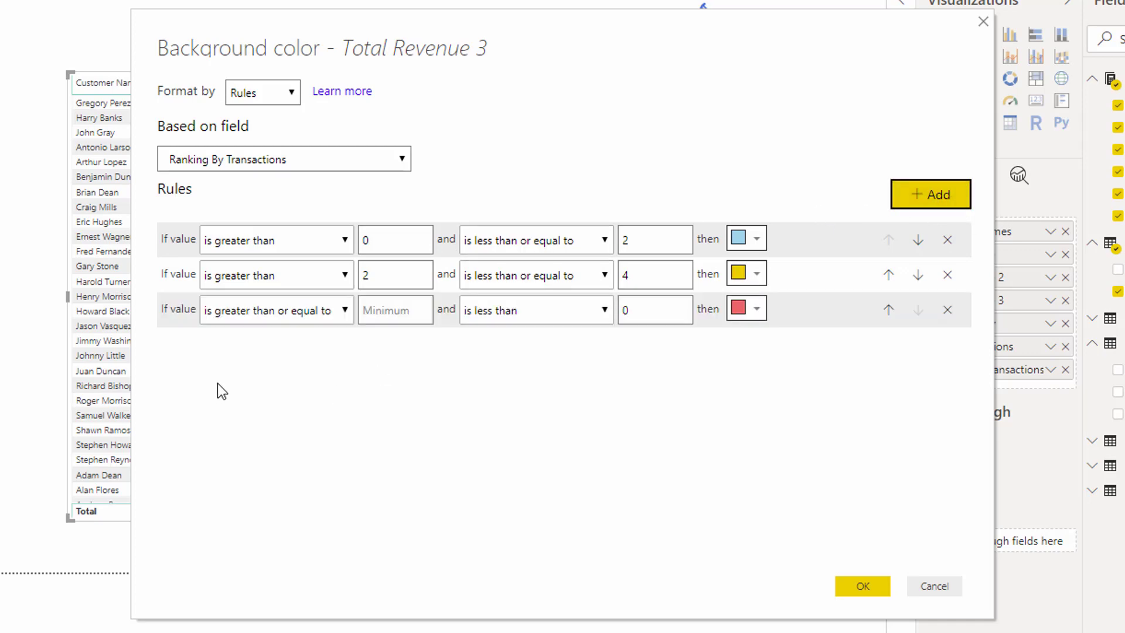
{"action": "left_click", "coordinate": [275, 309]}
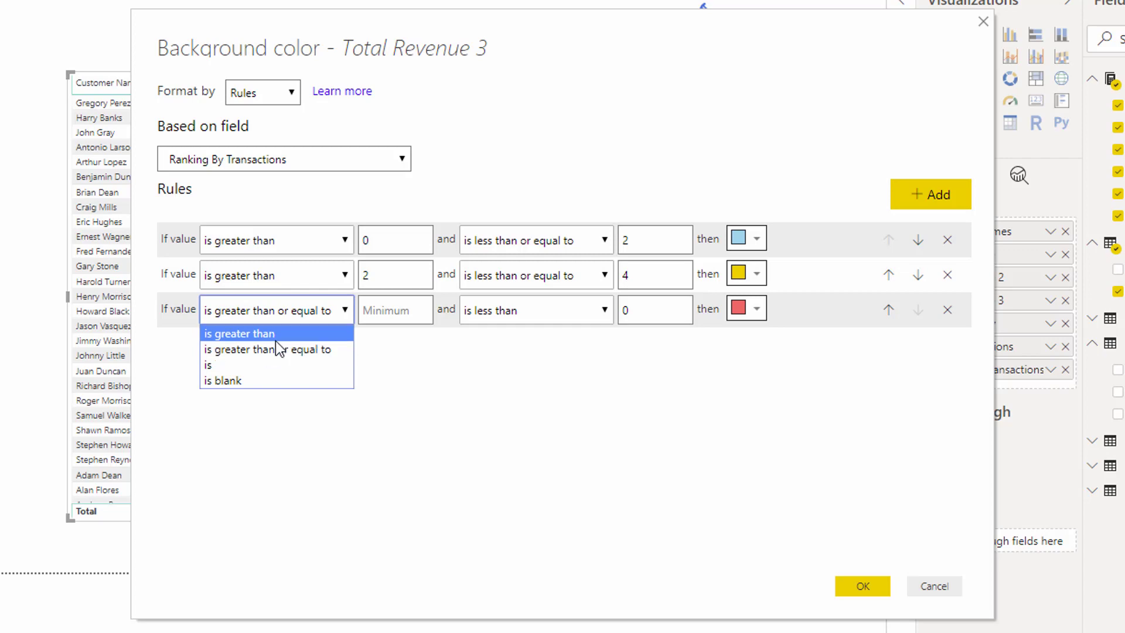
{"action": "left_click", "coordinate": [240, 333]}
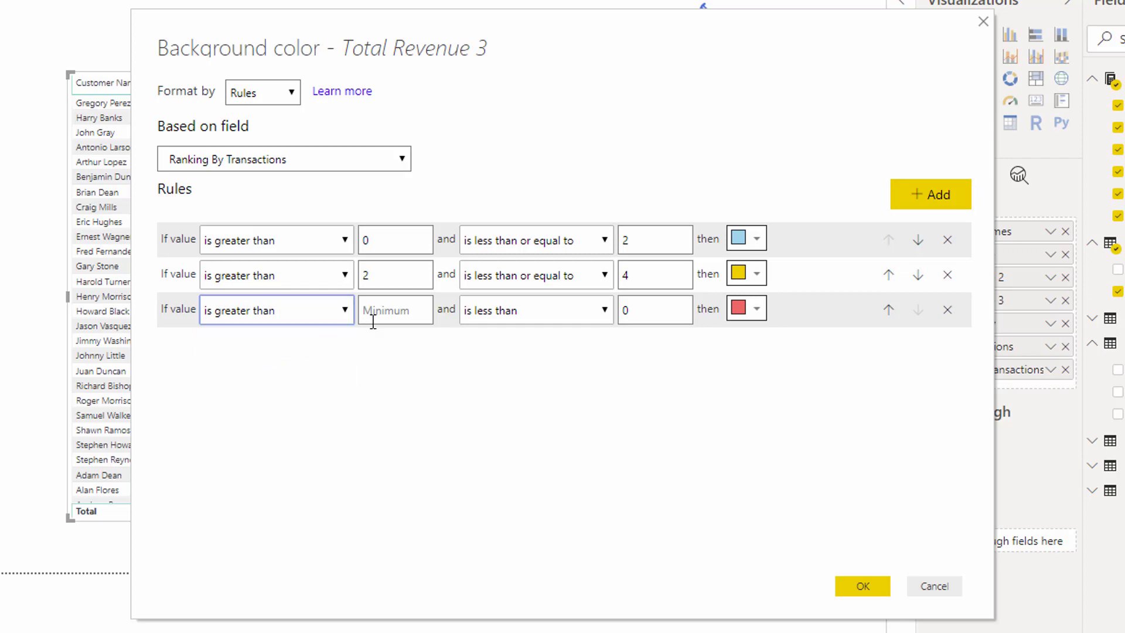
{"action": "type", "text": "4"}
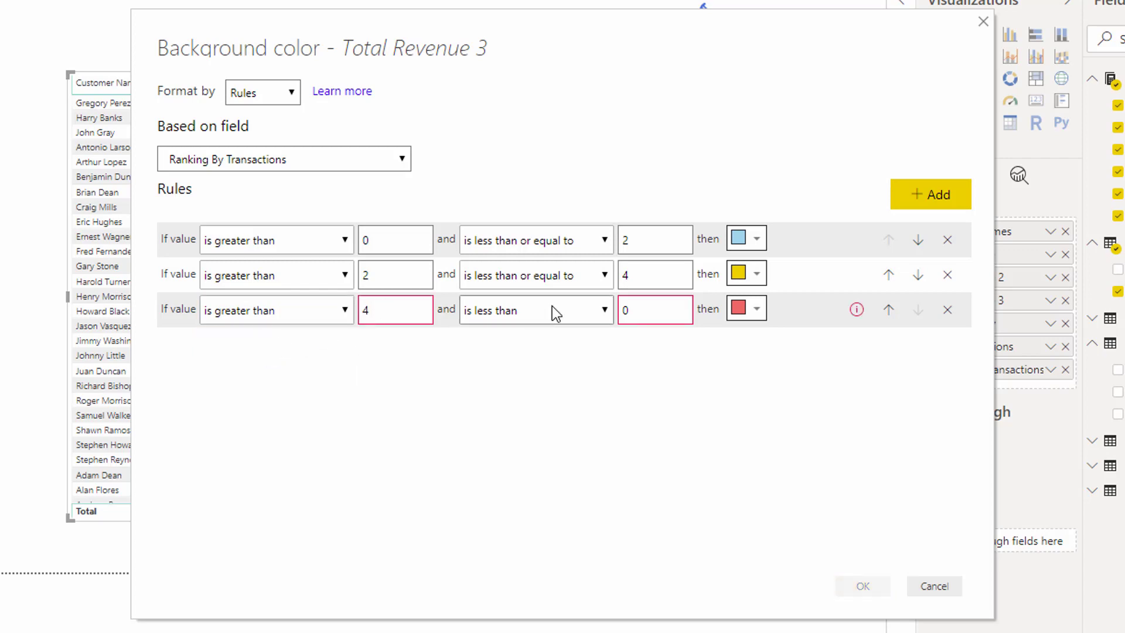
{"action": "left_click", "coordinate": [535, 310]}
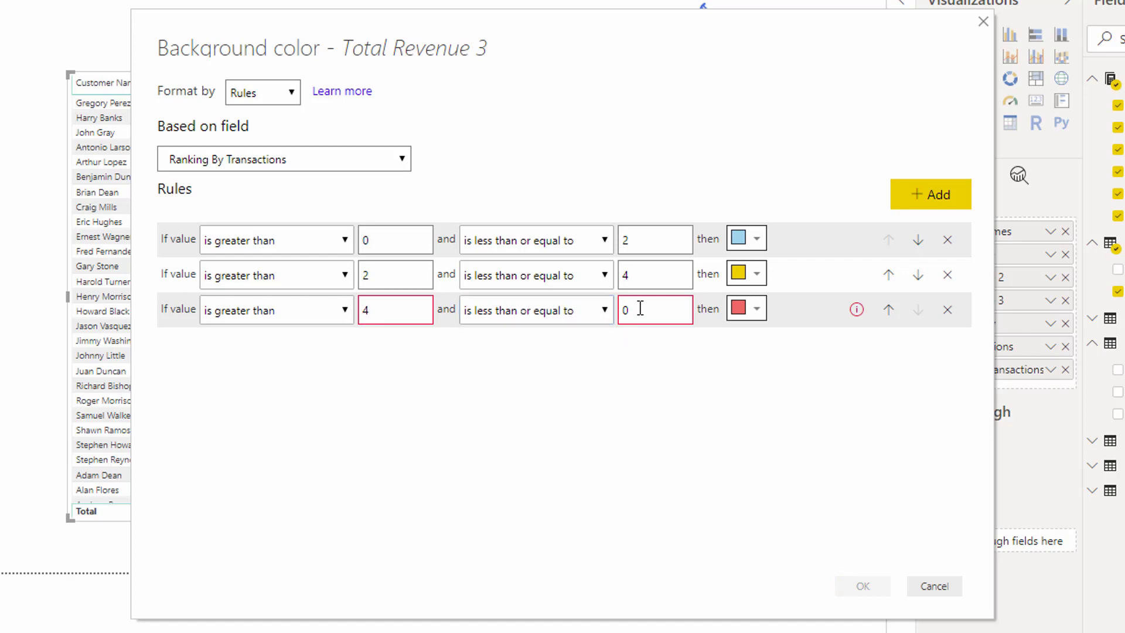
{"action": "left_click", "coordinate": [756, 309]}
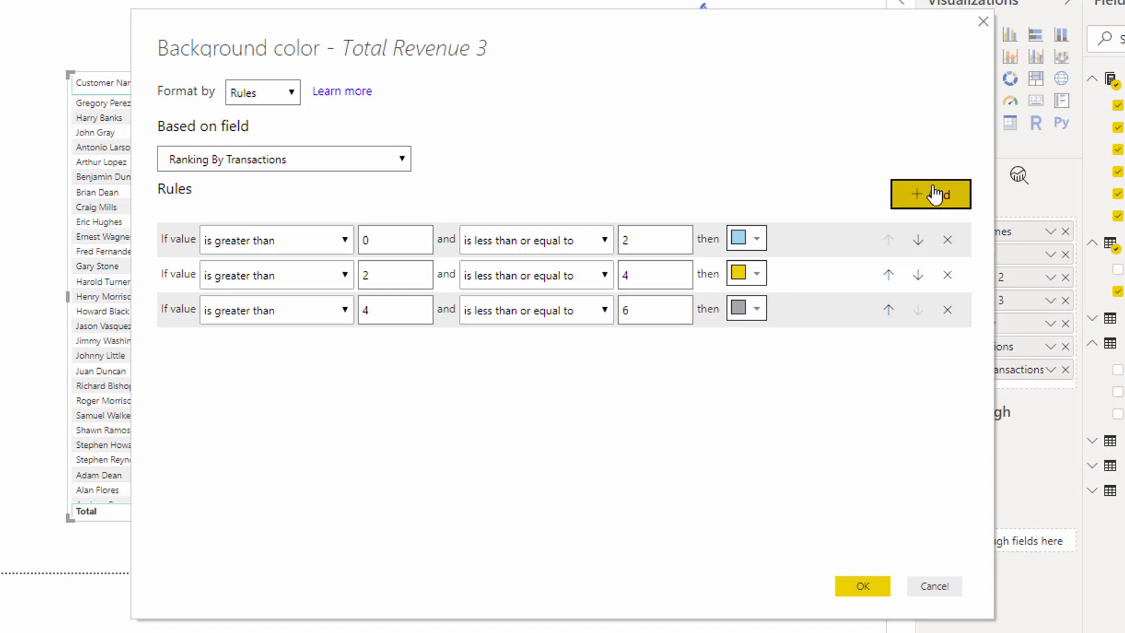
Add a fourth rule colouring ranks above 6 up to 50 light orange
{"action": "left_click", "coordinate": [930, 194]}
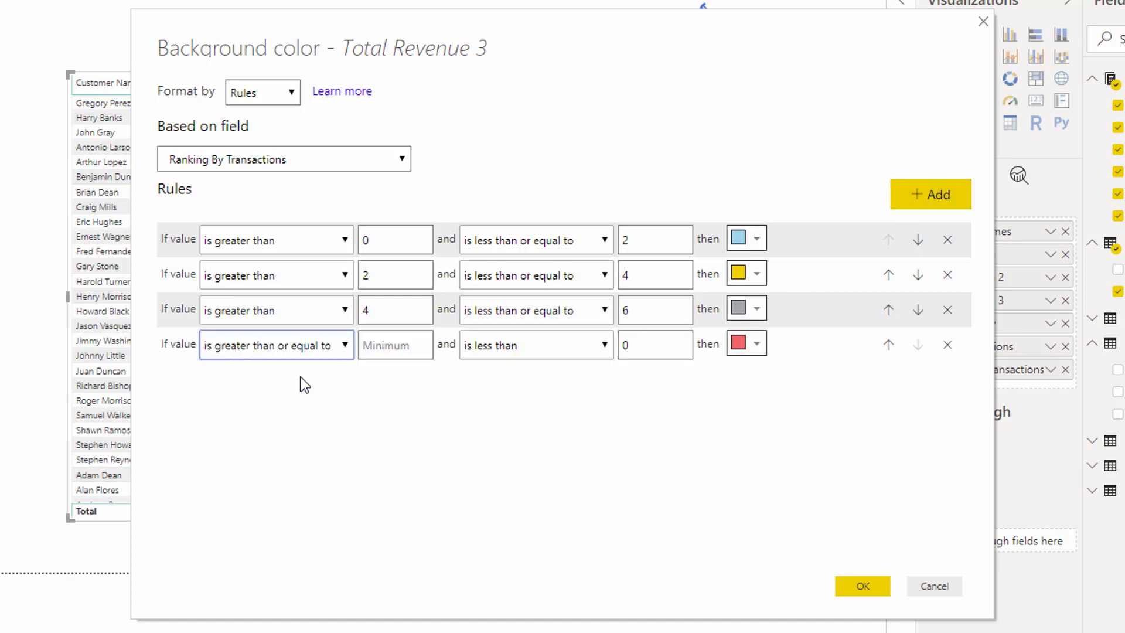
{"action": "left_click", "coordinate": [276, 345]}
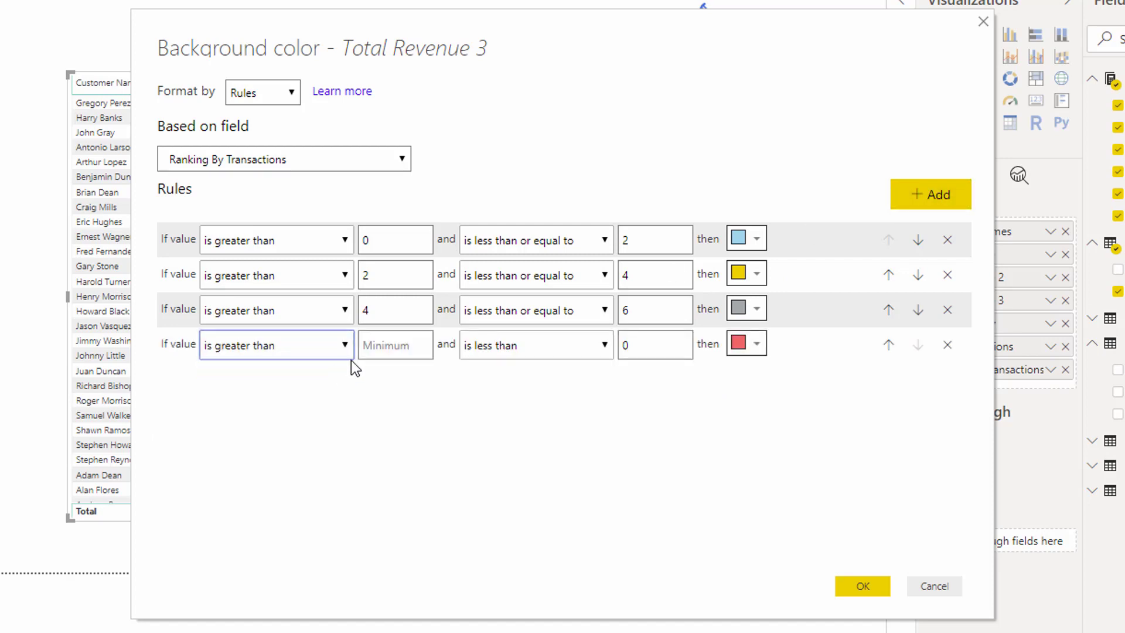
{"action": "type", "text": "6"}
{"action": "left_click", "coordinate": [655, 346]}
{"action": "type", "text": "50"}
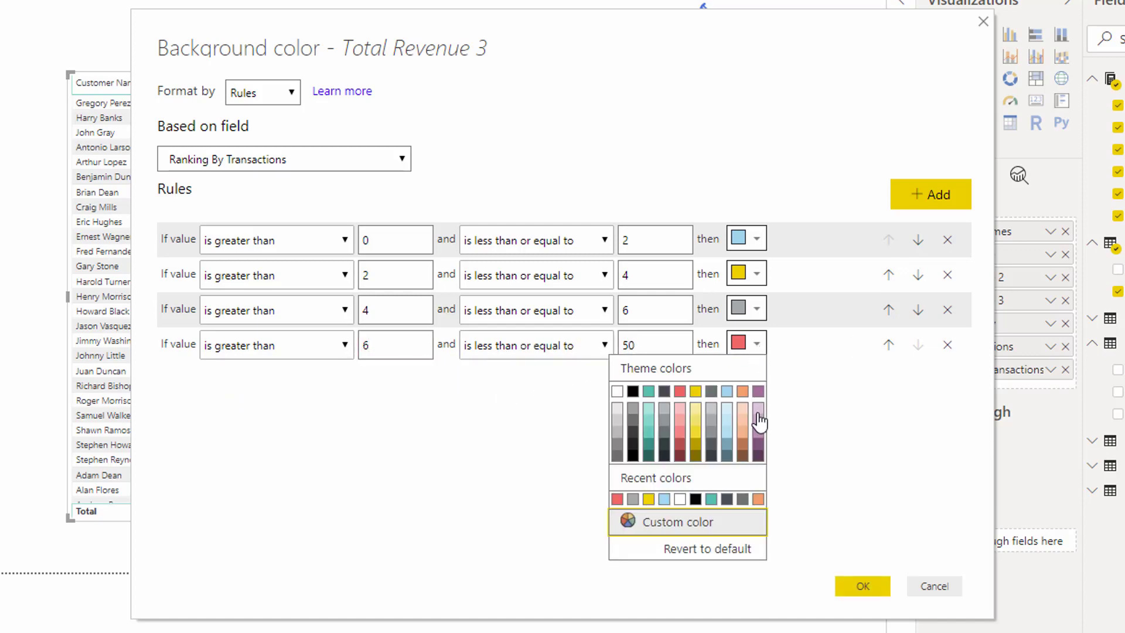
{"action": "left_click", "coordinate": [758, 413]}
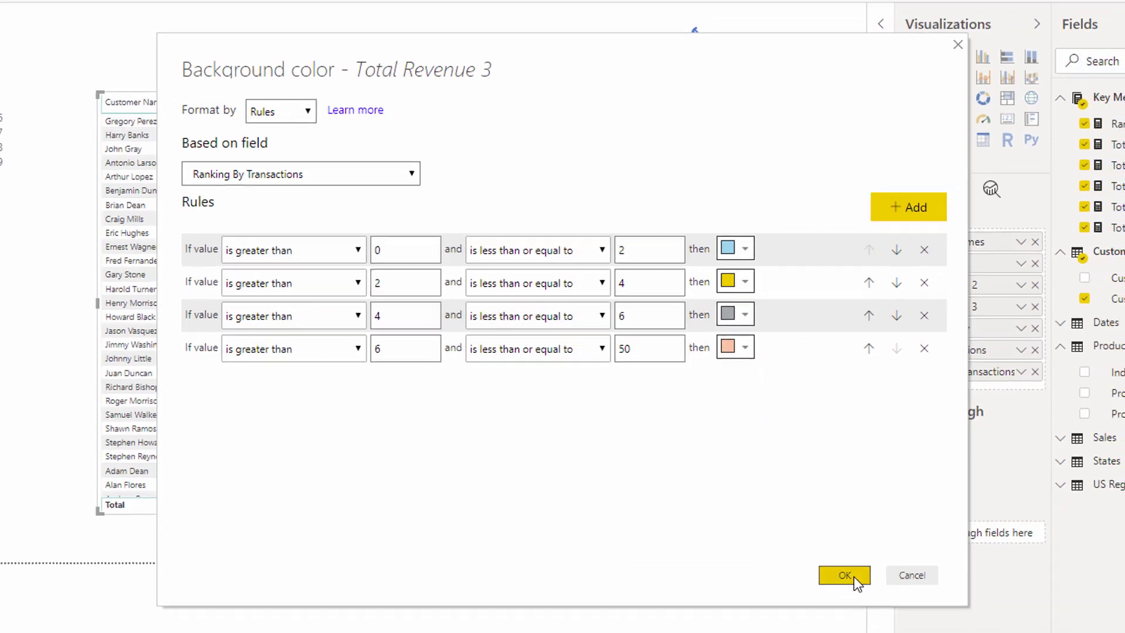
Apply the four rank colour rules and sort the table by Total Revenue, highest first
{"action": "left_click", "coordinate": [844, 575]}
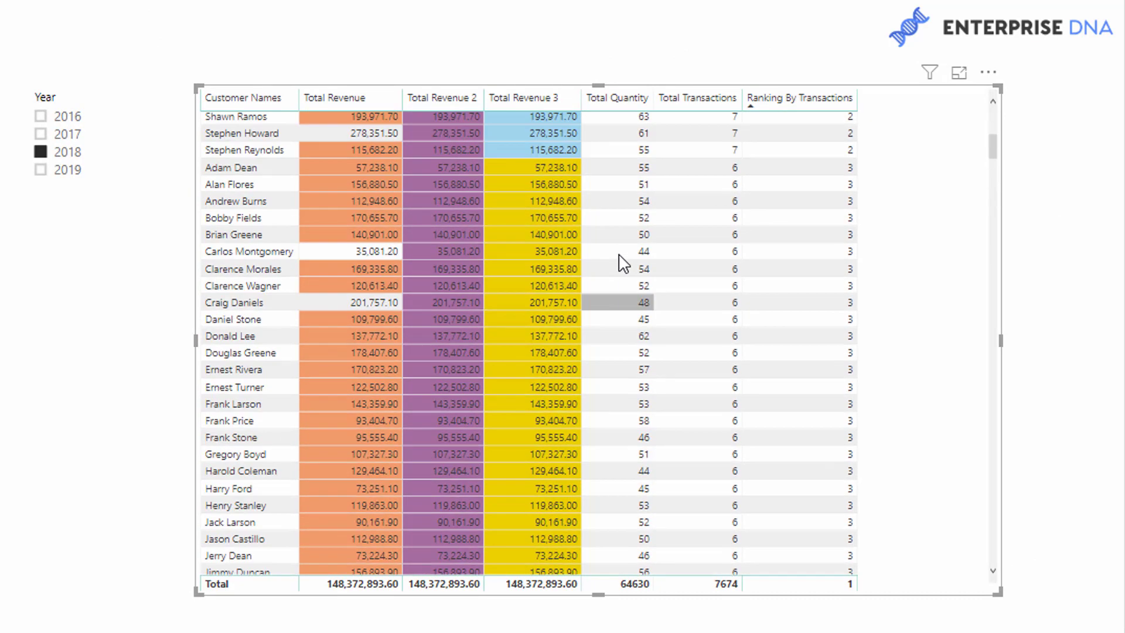
{"action": "left_click", "coordinate": [334, 99]}
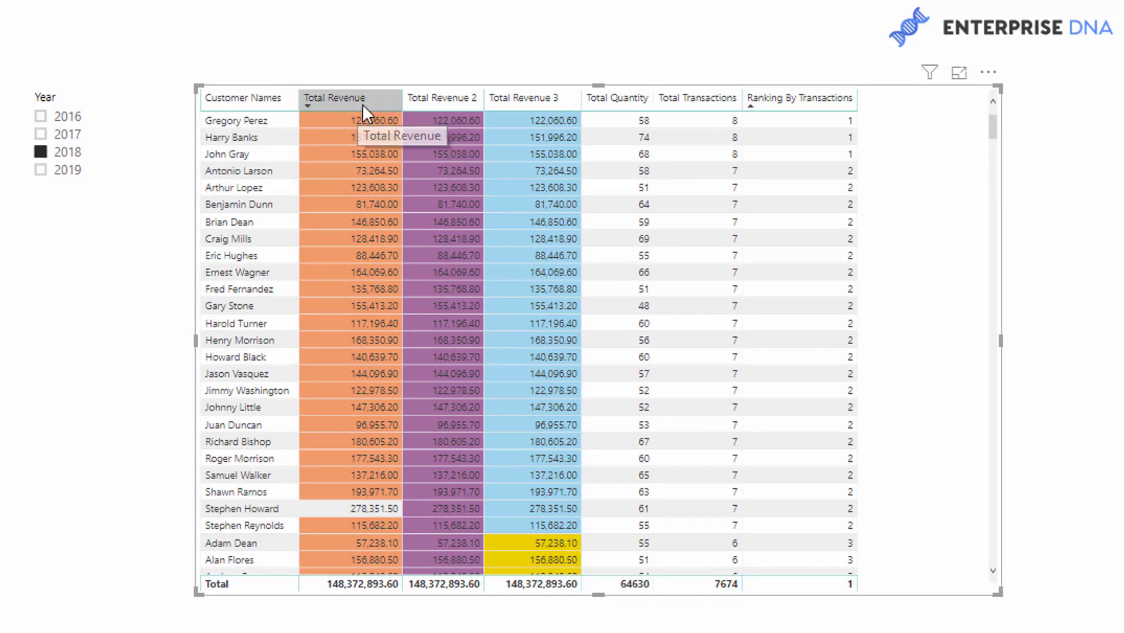
{"action": "left_click", "coordinate": [334, 99]}
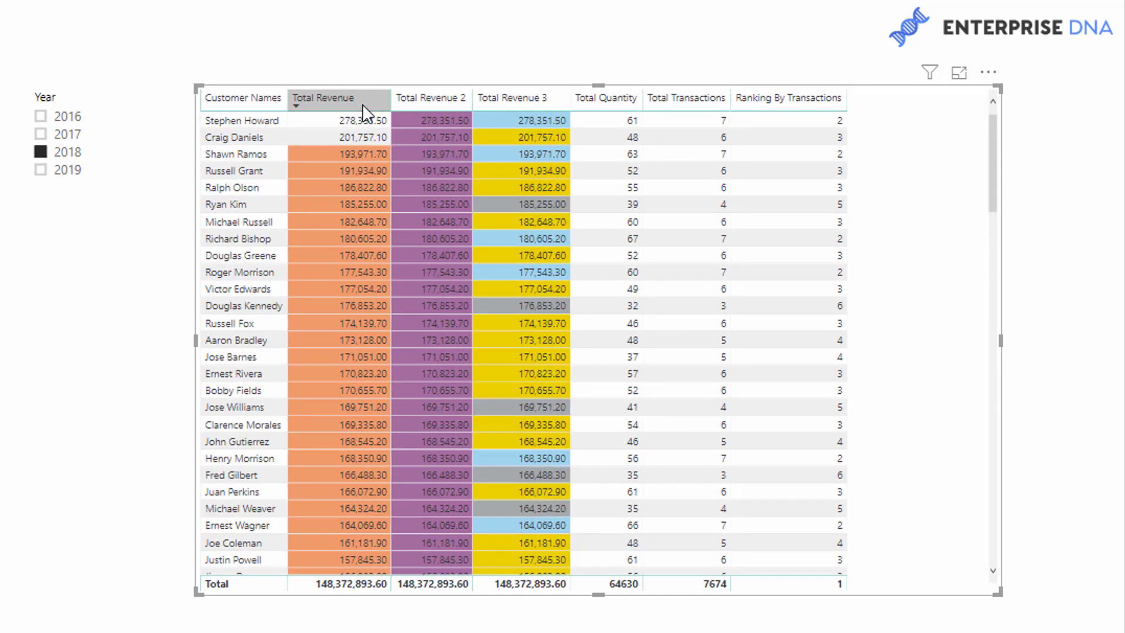
{"action": "mouse_move", "coordinate": [605, 98]}
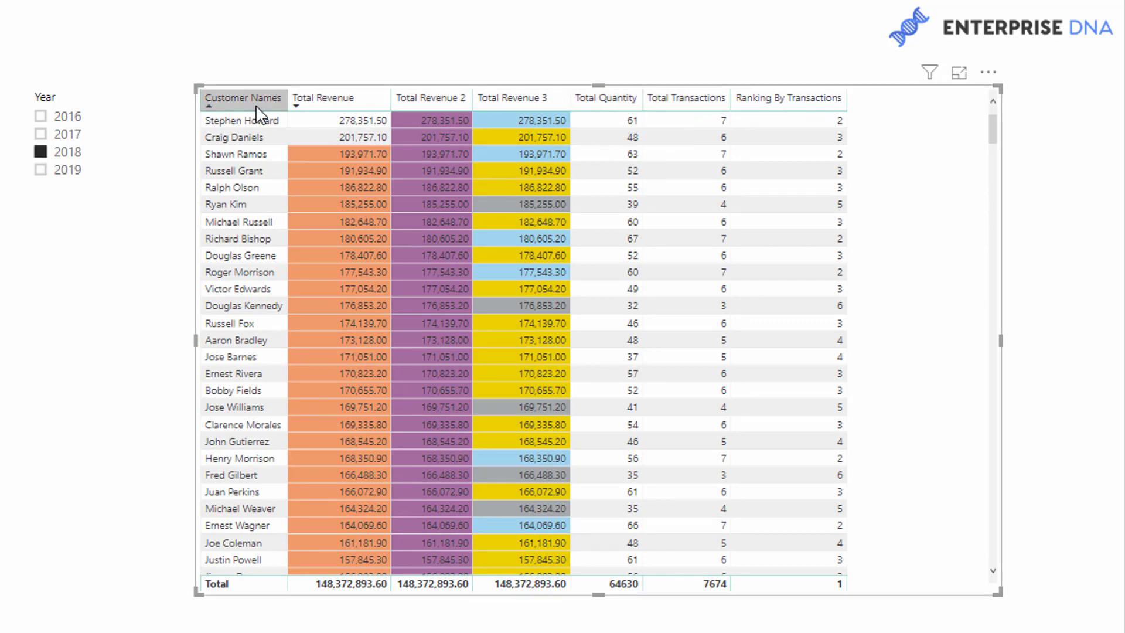
Sort the table alphabetically by customer name and scroll through the rows
{"action": "left_click", "coordinate": [243, 98]}
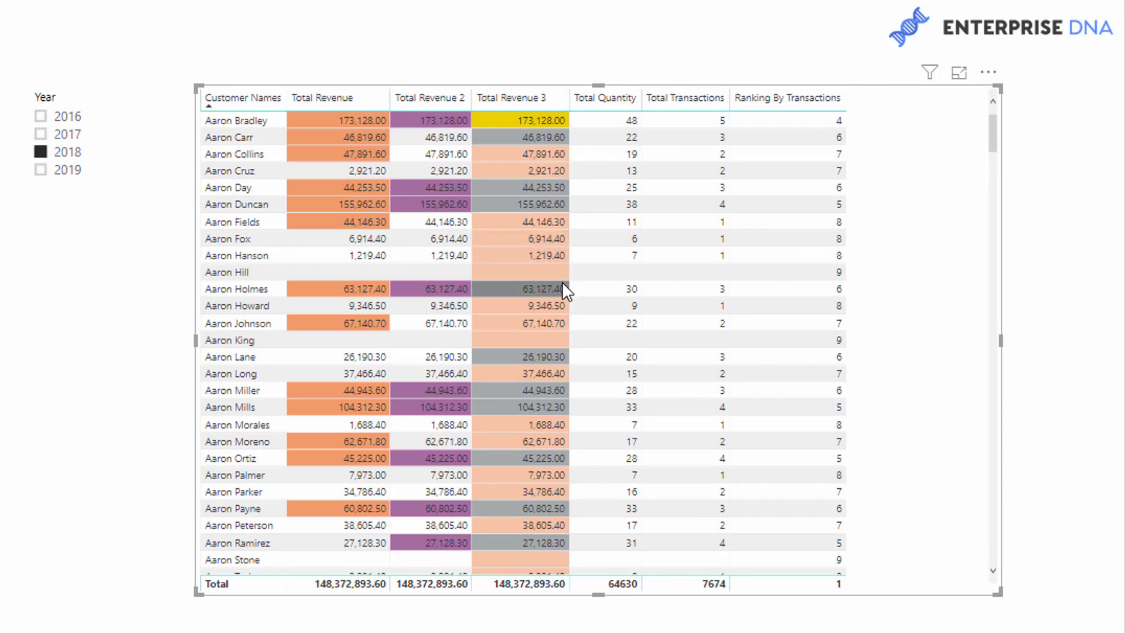
{"action": "scroll", "scroll_direction": "down", "scroll_amount": 3}
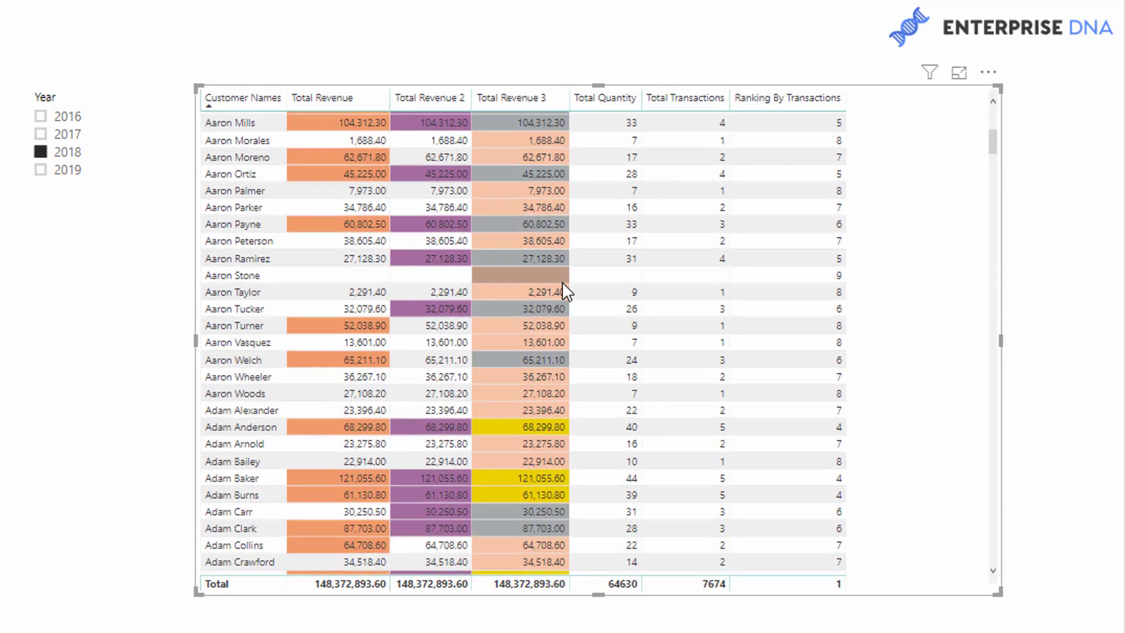
{"action": "scroll", "scroll_direction": "down", "scroll_amount": 3}
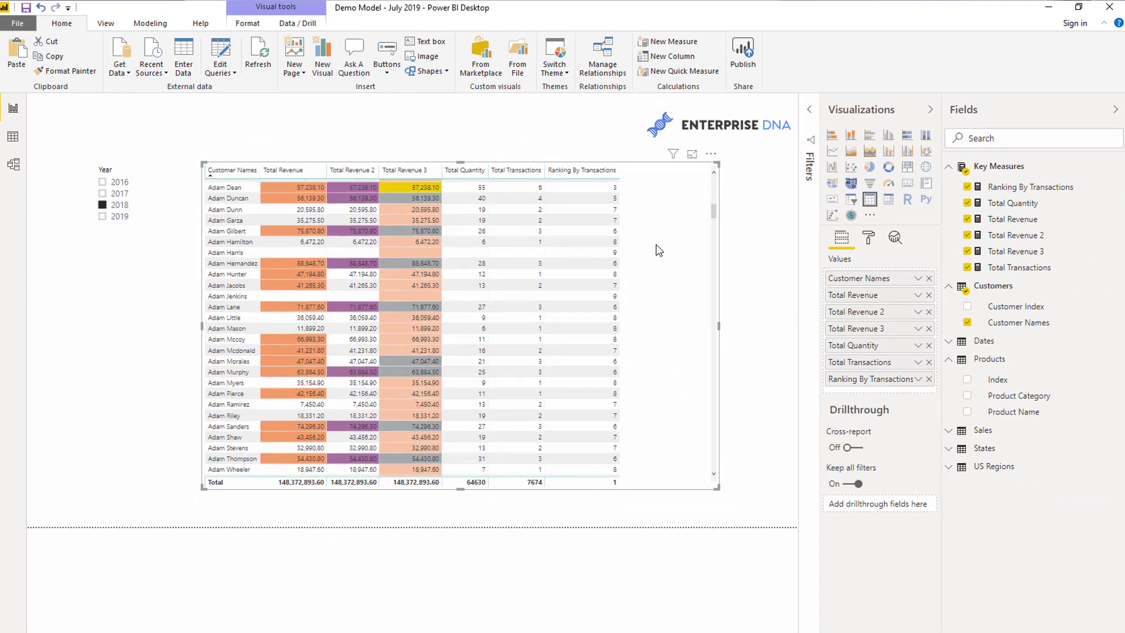
{"action": "scroll", "scroll_direction": "up", "scroll_amount": 3}
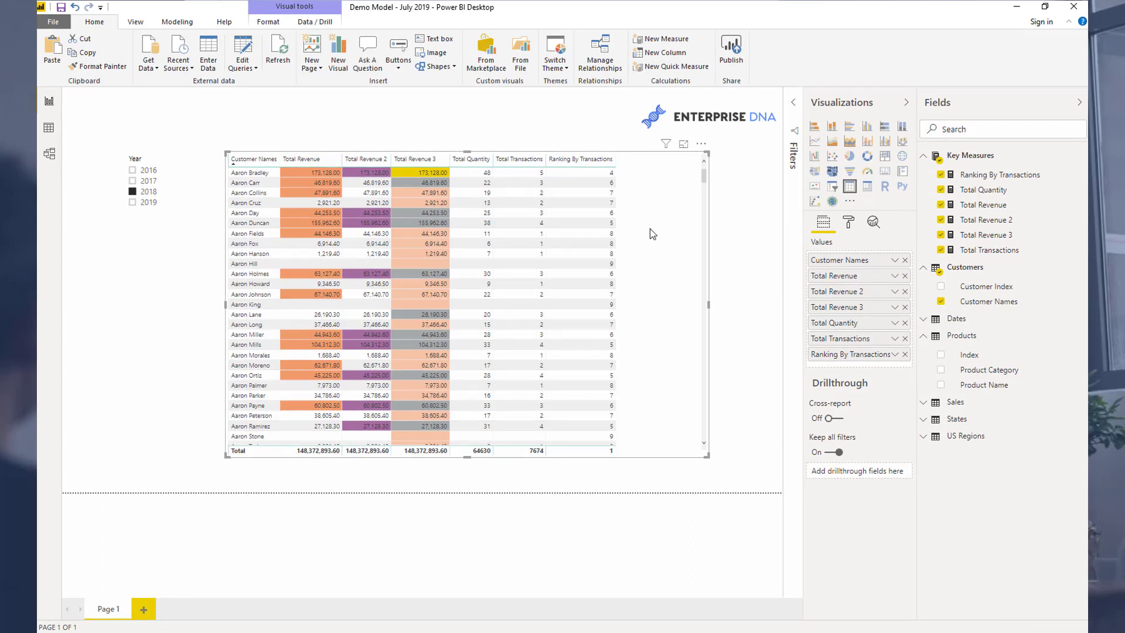
{"action": "mouse_move", "coordinate": [832, 134]}
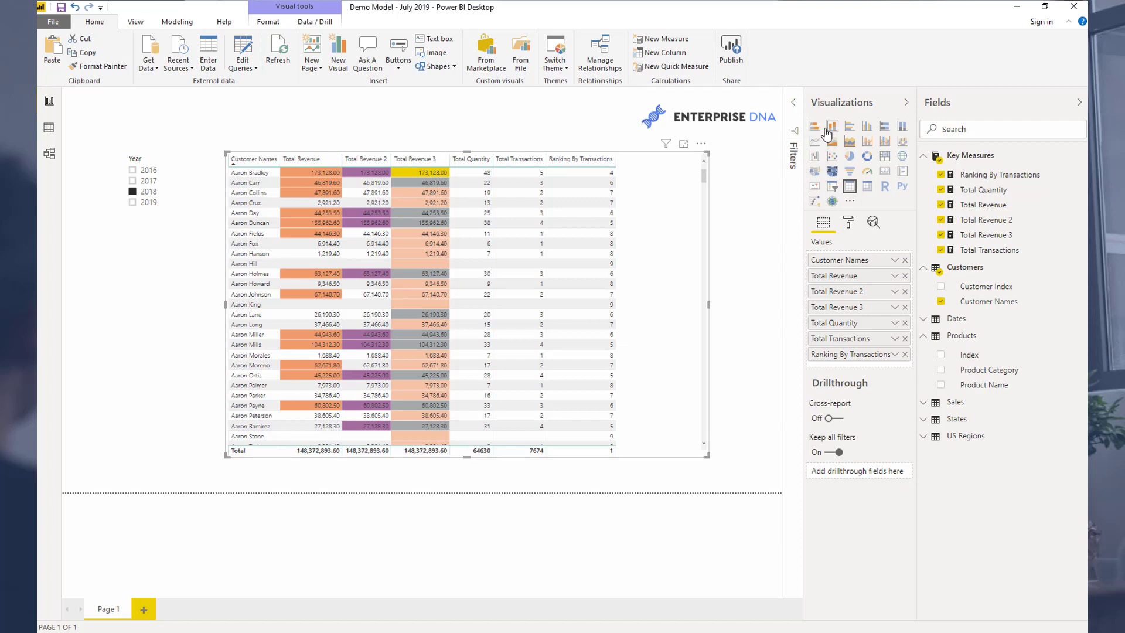
{"action": "mouse_move", "coordinate": [831, 127]}
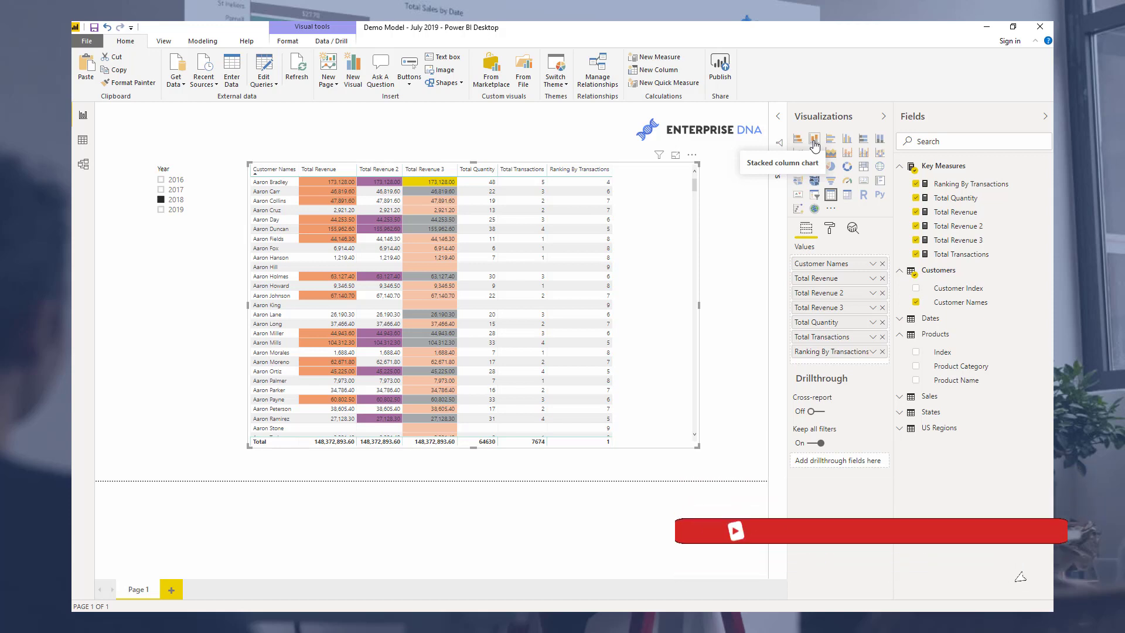
{"action": "mouse_move", "coordinate": [850, 217]}
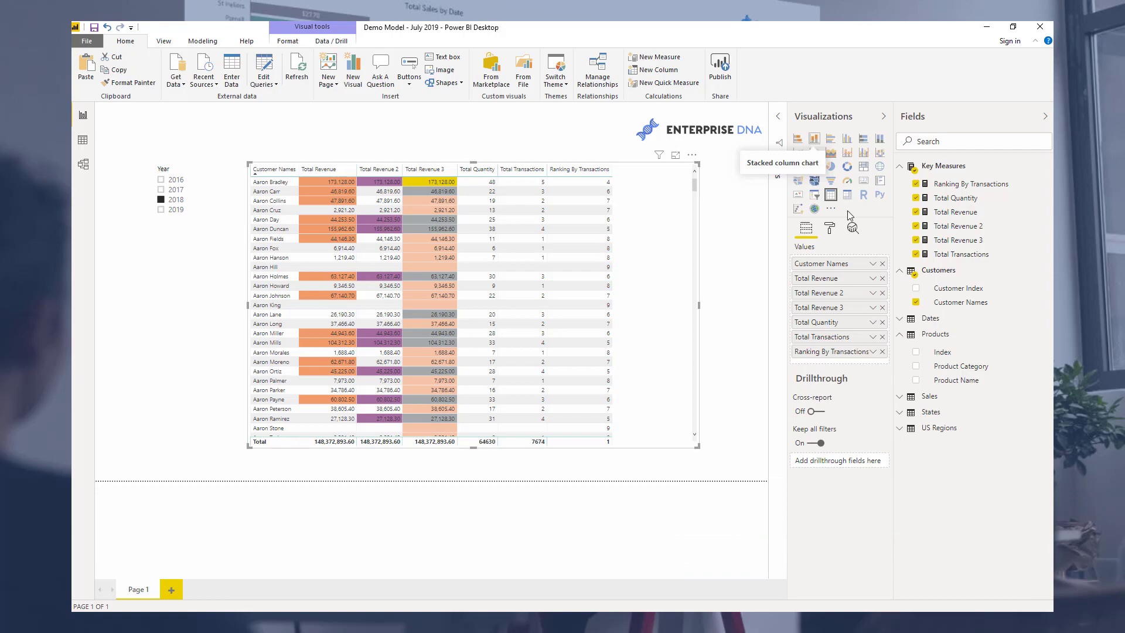